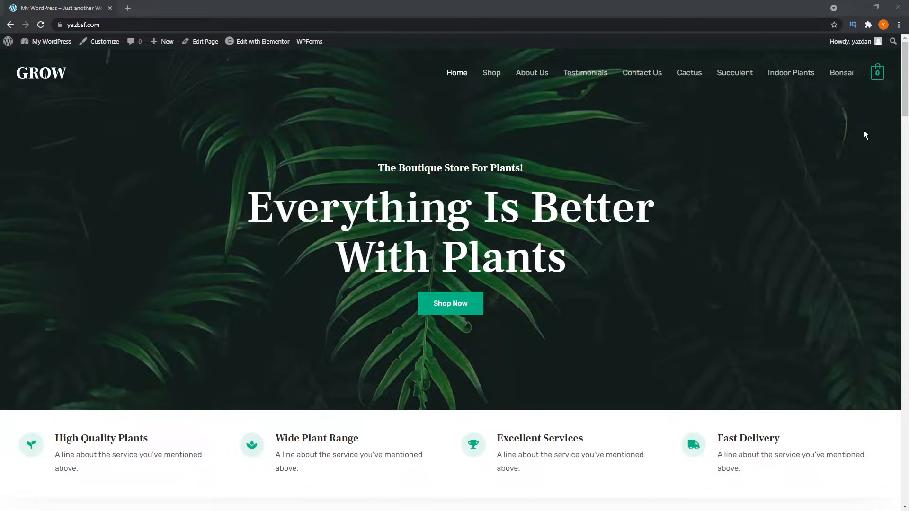
Reveal the Advanced Options section with the full set of child theme fields
scroll(down, 3)
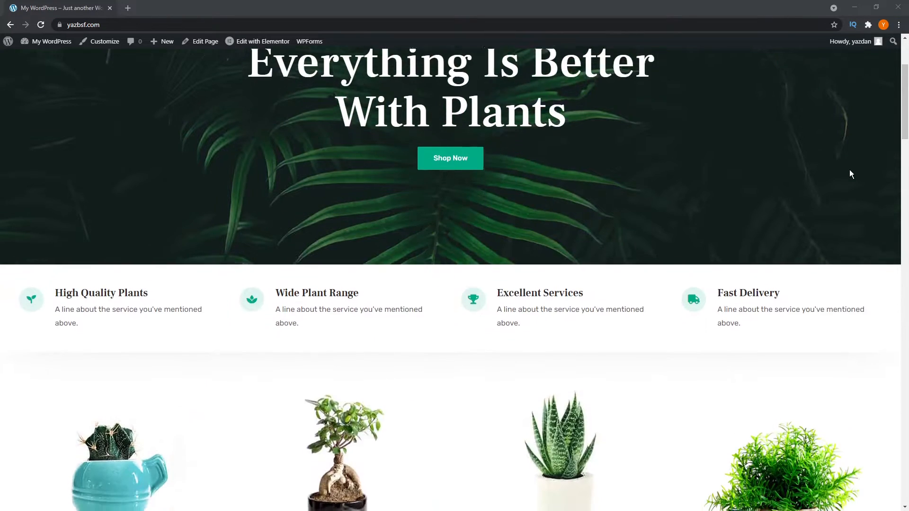
scroll(down, 3)
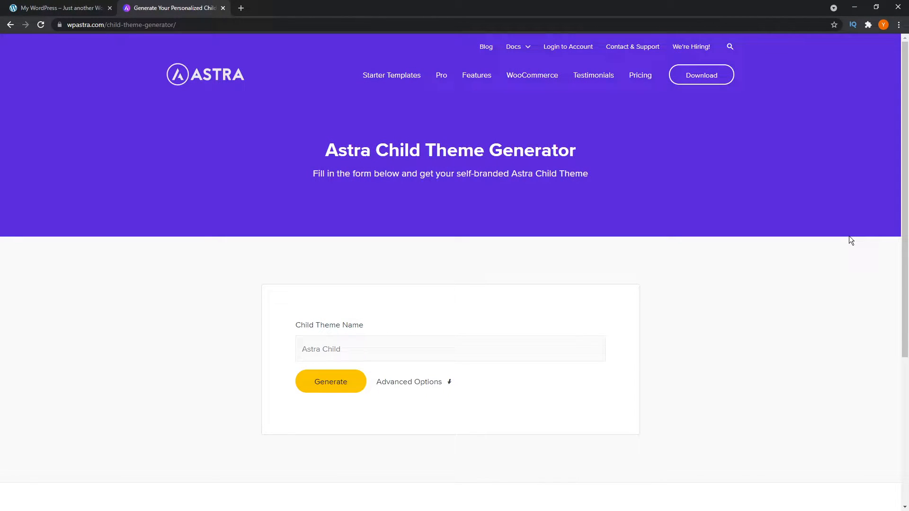
mouse_move(743, 219)
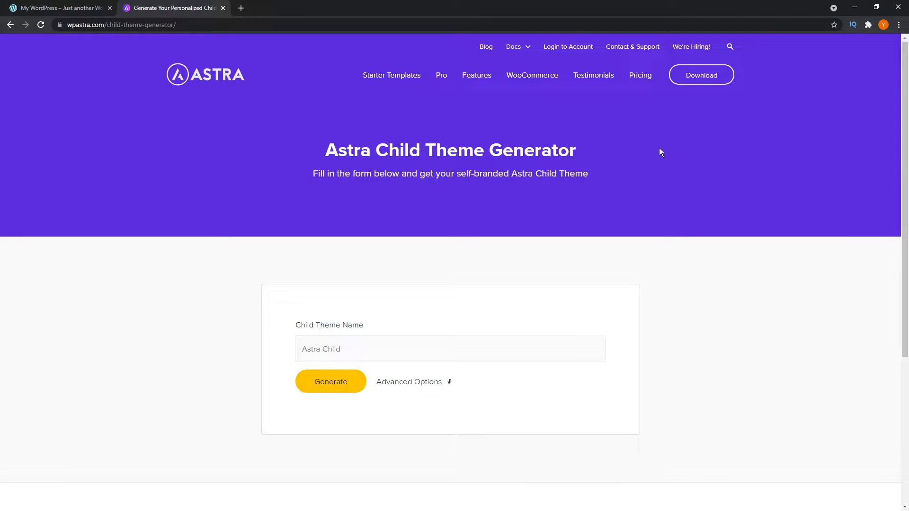
mouse_move(613, 280)
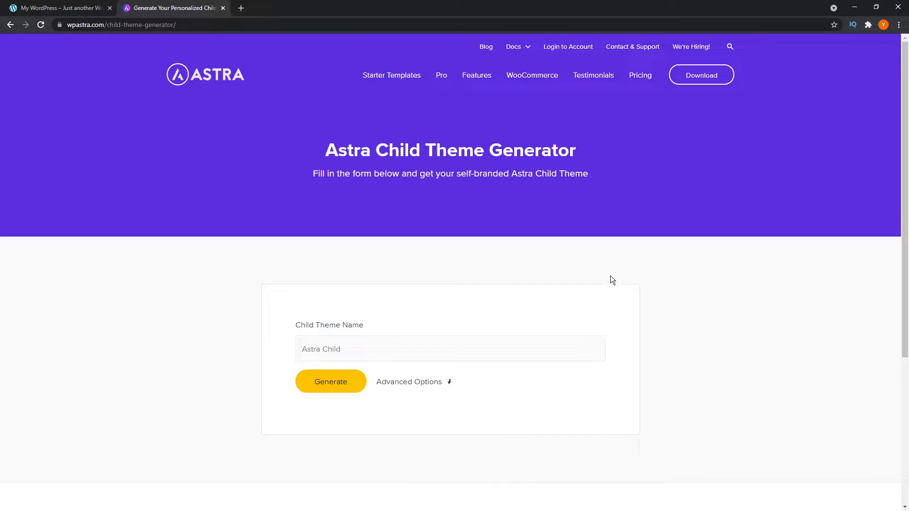
scroll(down, 3)
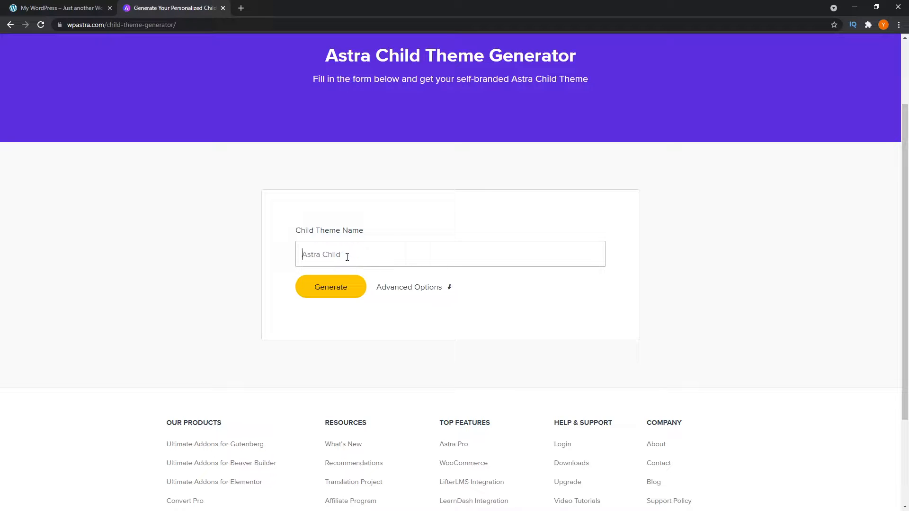
mouse_move(330, 293)
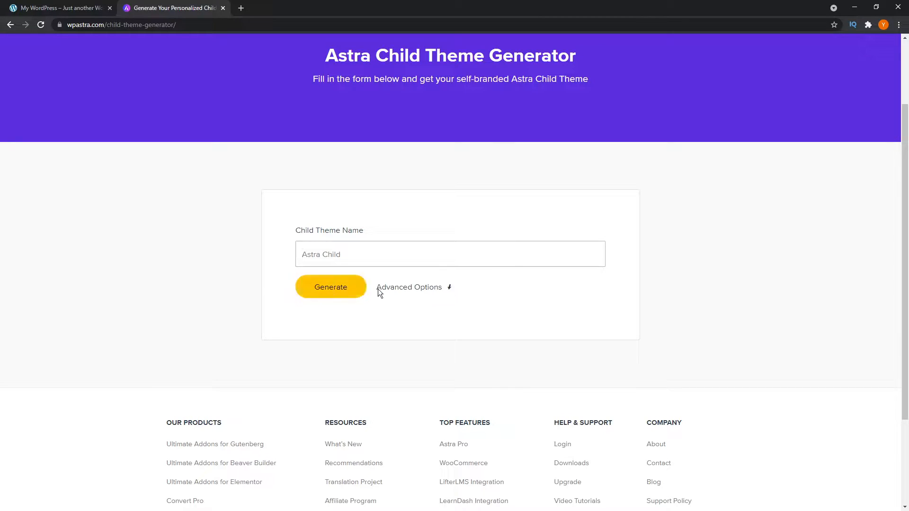
mouse_move(426, 292)
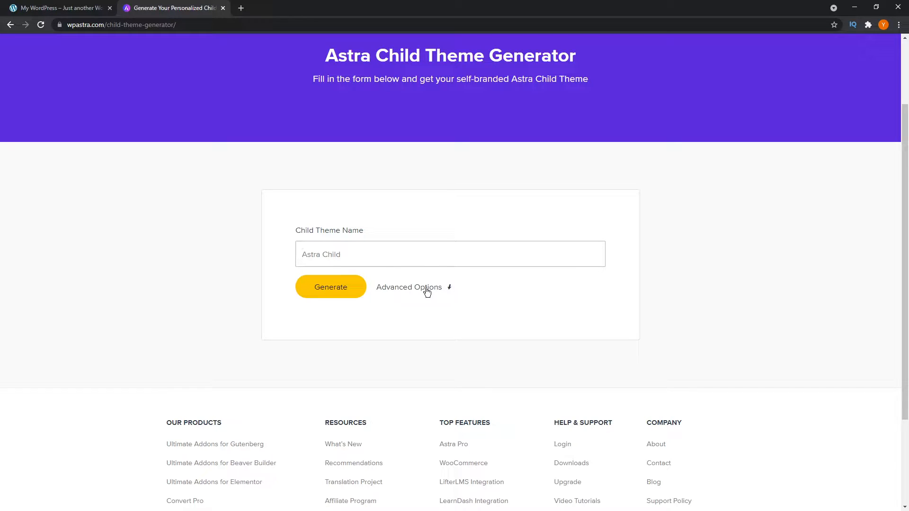
click(409, 287)
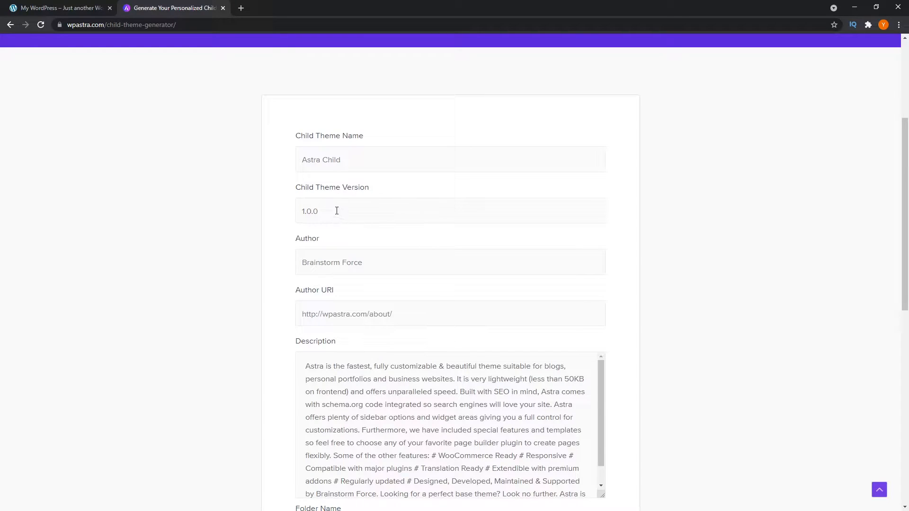
Enter 'Yaz' as the author name, leaving Author URI and Folder Name at their defaults
click(450, 211)
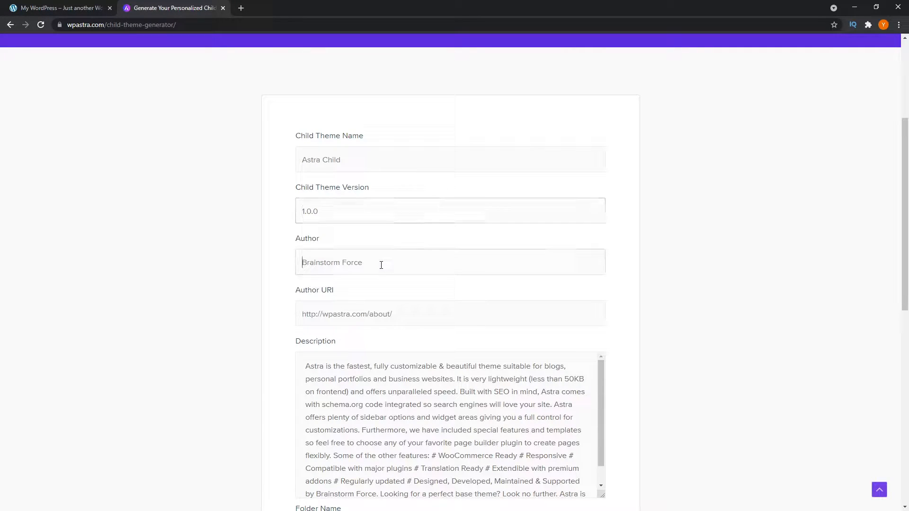
text(Yaz)
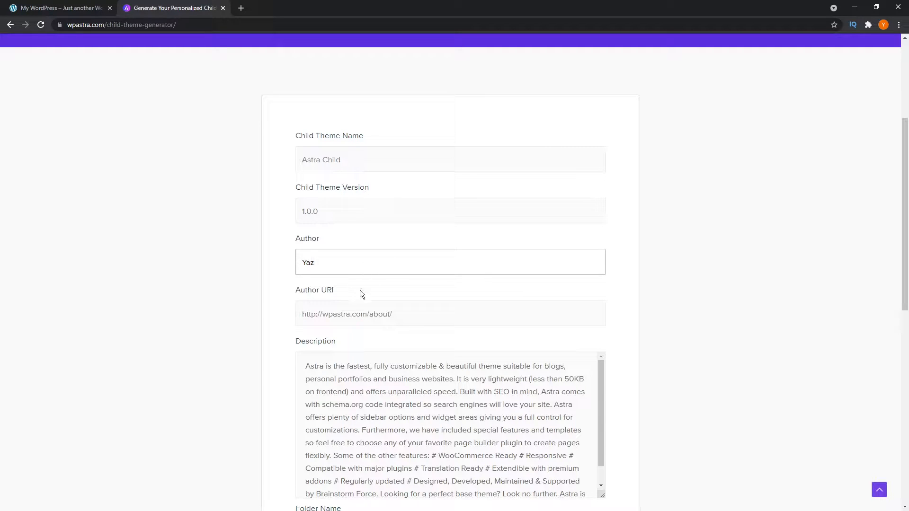
click(450, 314)
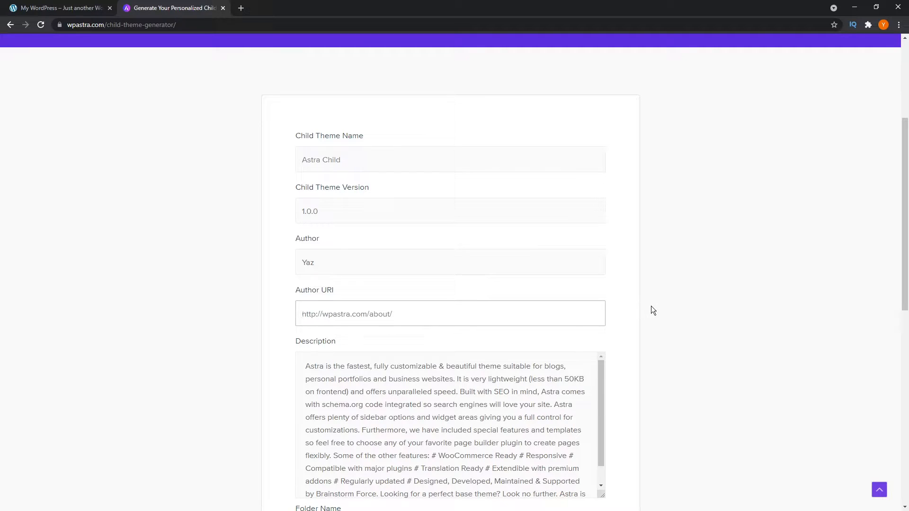
scroll(down, 3)
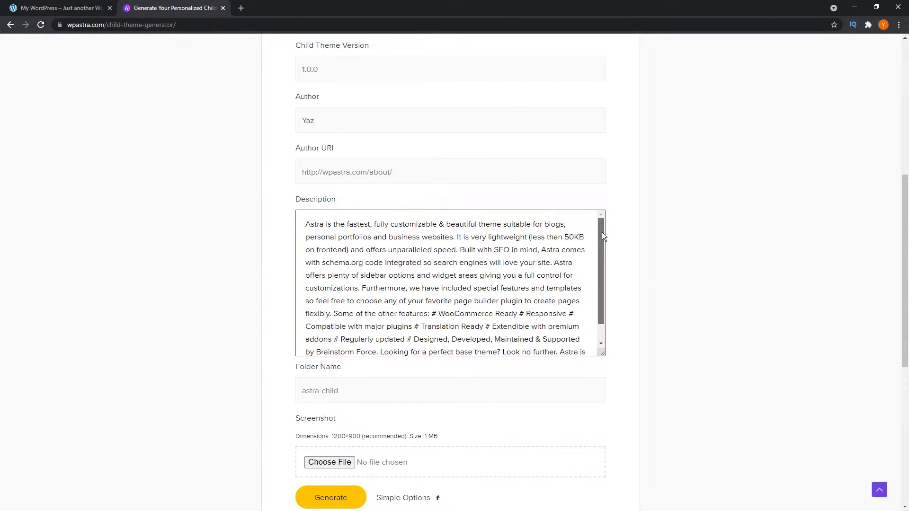
scroll(down, 3)
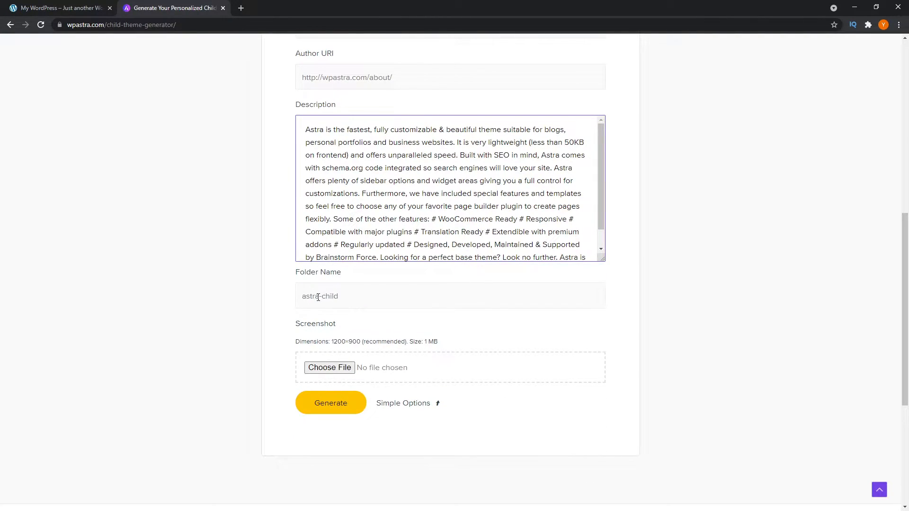
click(450, 296)
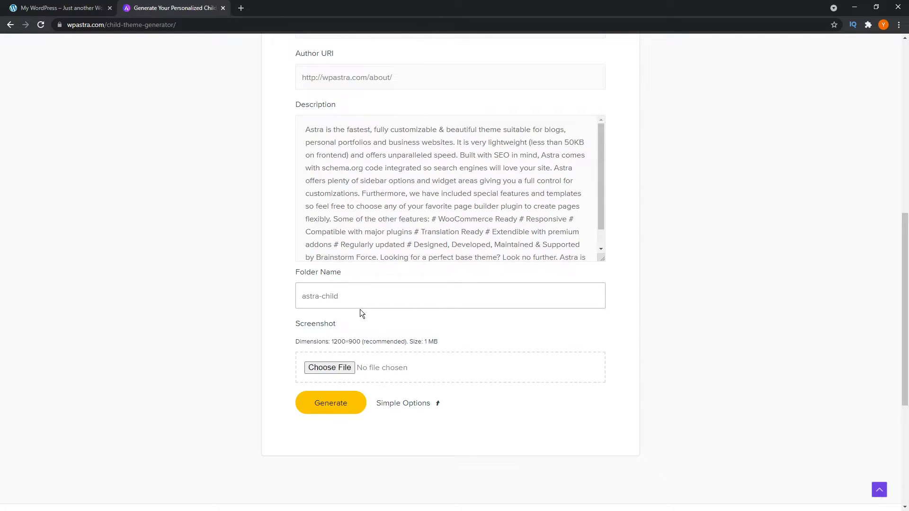
scroll(down, 3)
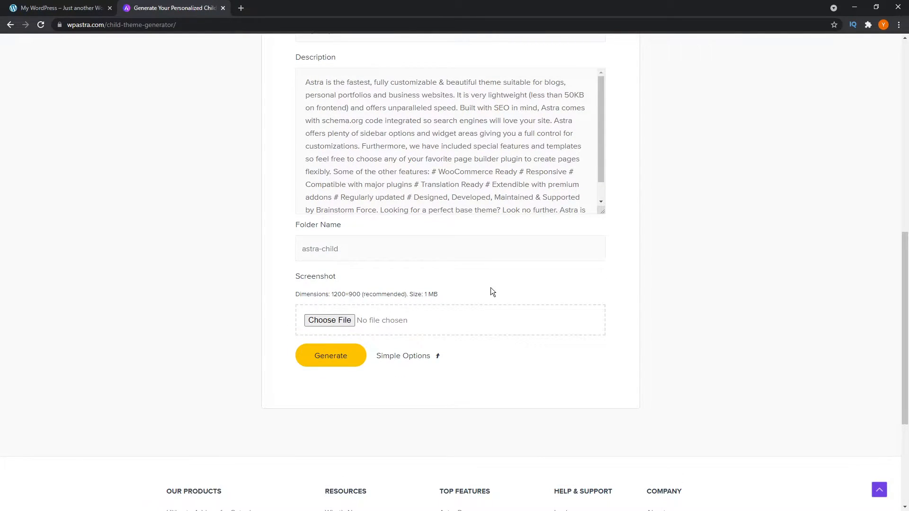
mouse_move(472, 285)
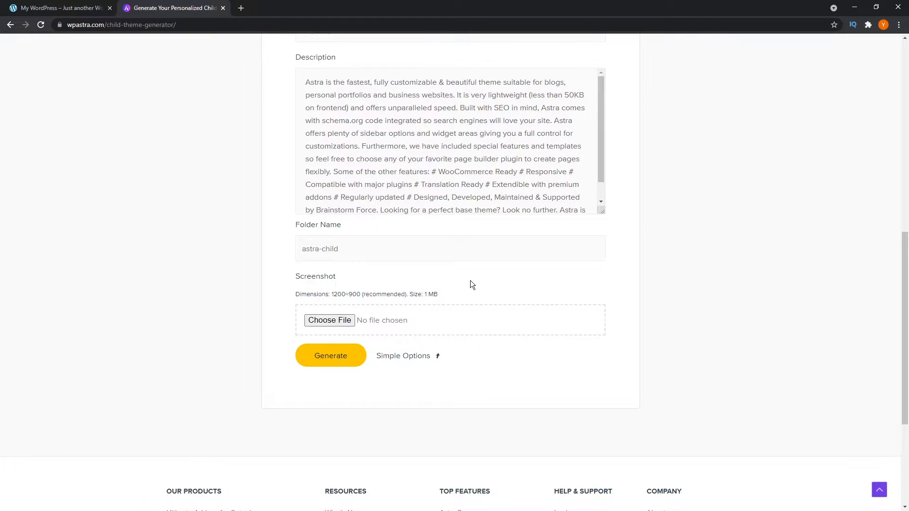
mouse_move(453, 295)
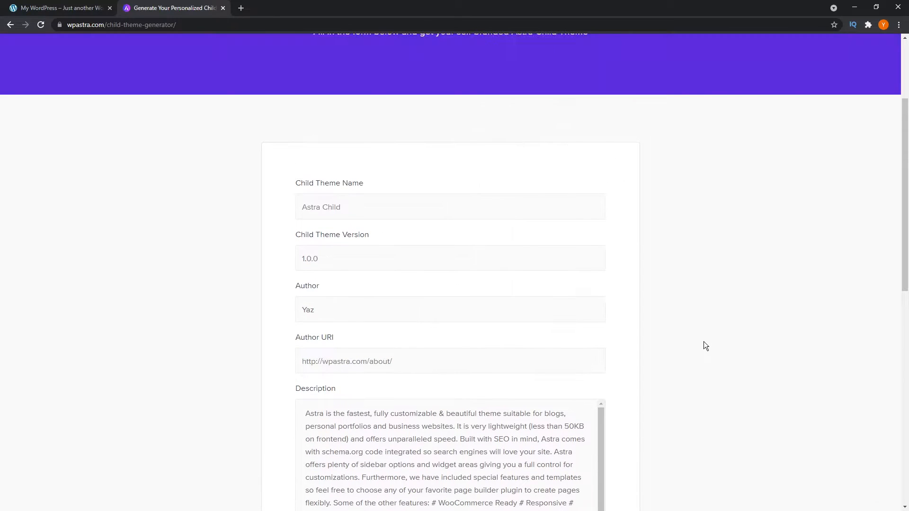
scroll(down, 3)
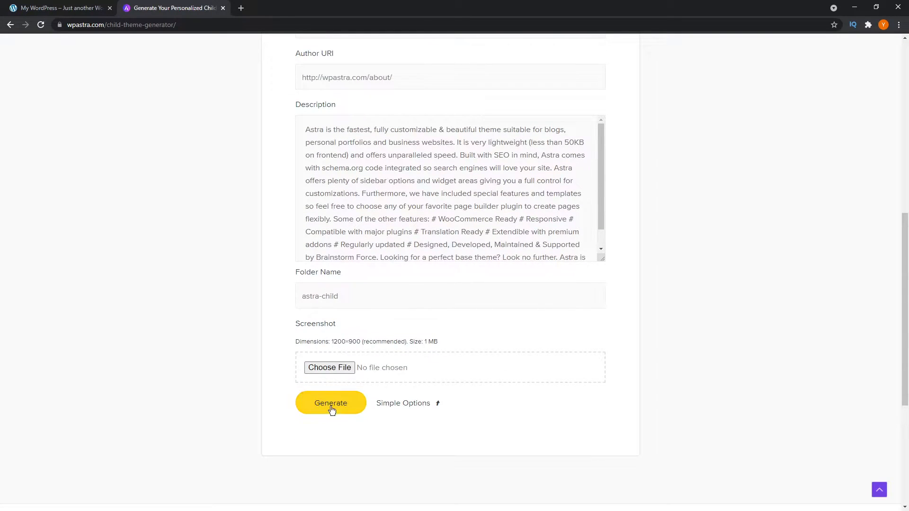
Generate the child theme and download it as astra-child.zip
click(330, 403)
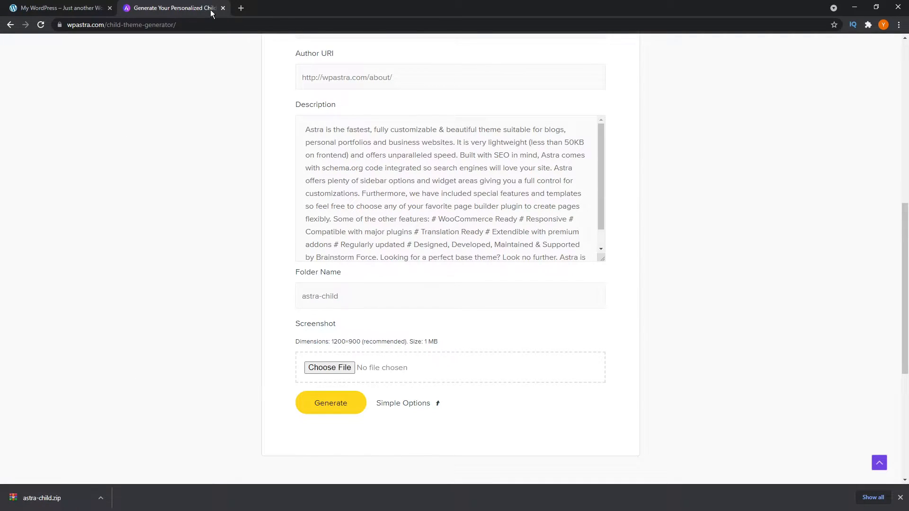
Return to the WordPress admin and show Appearance > Themes with Astra active
click(223, 8)
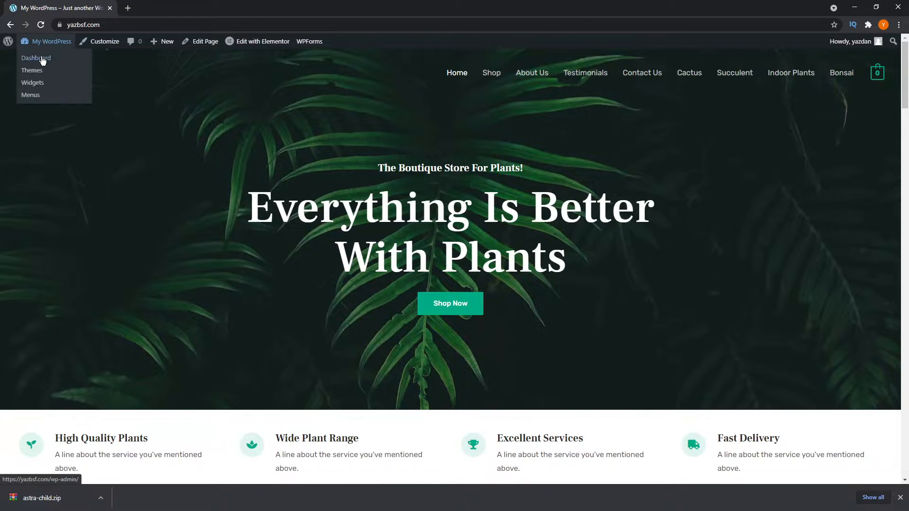
click(36, 58)
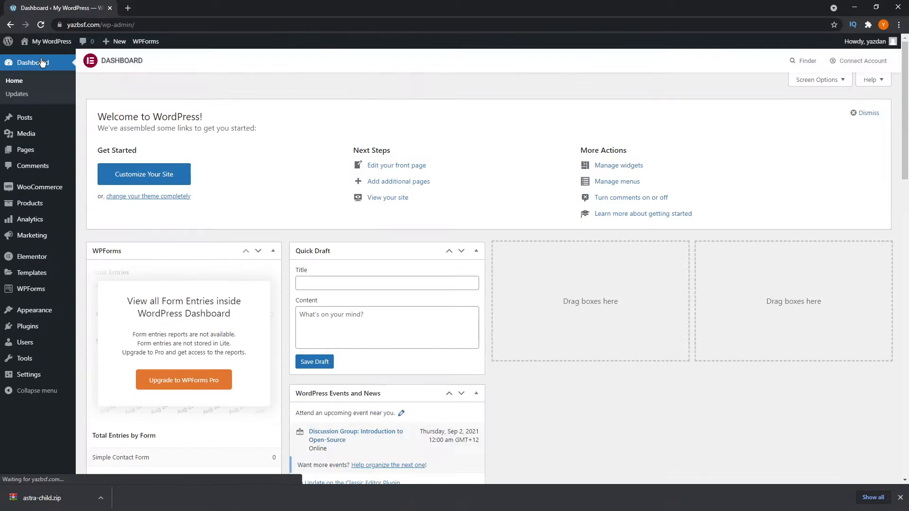
mouse_move(34, 311)
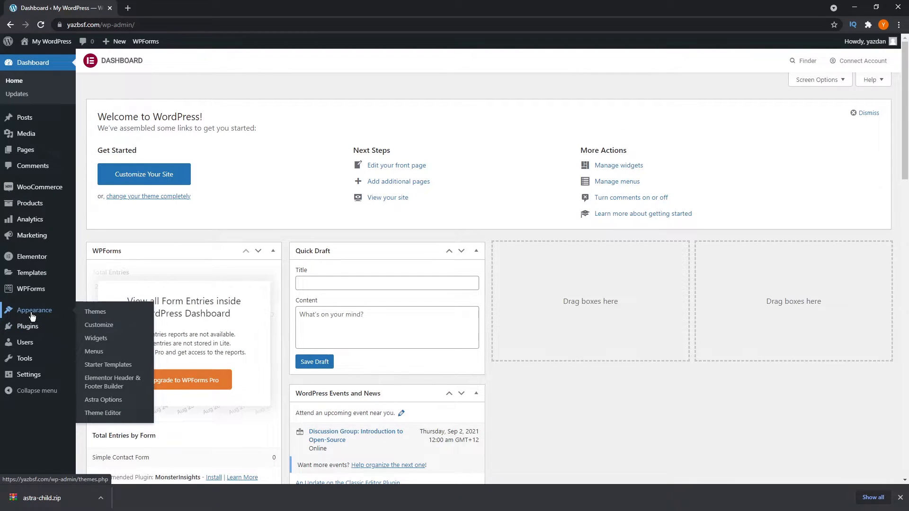
click(95, 312)
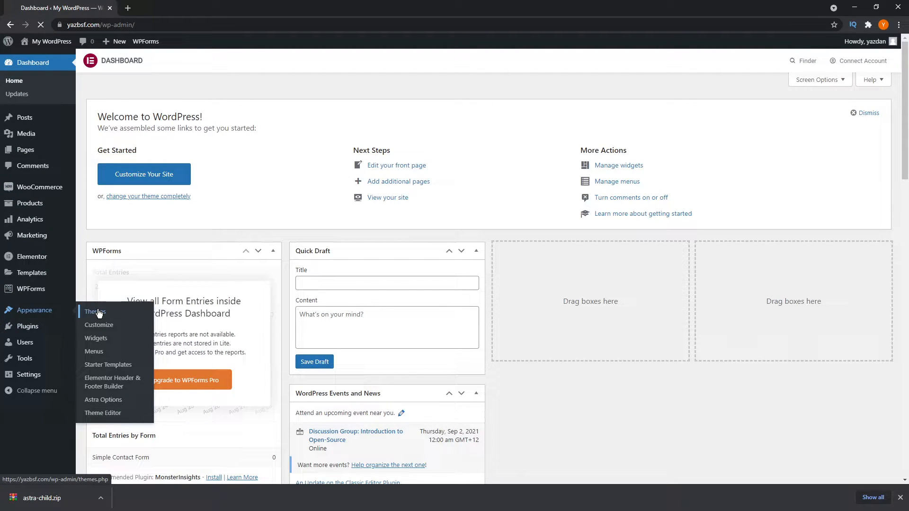
click(91, 311)
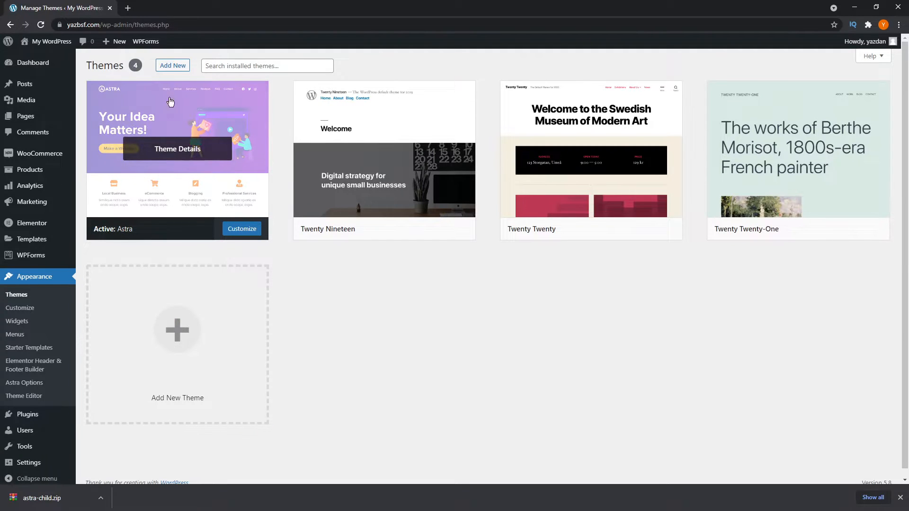
mouse_move(95, 192)
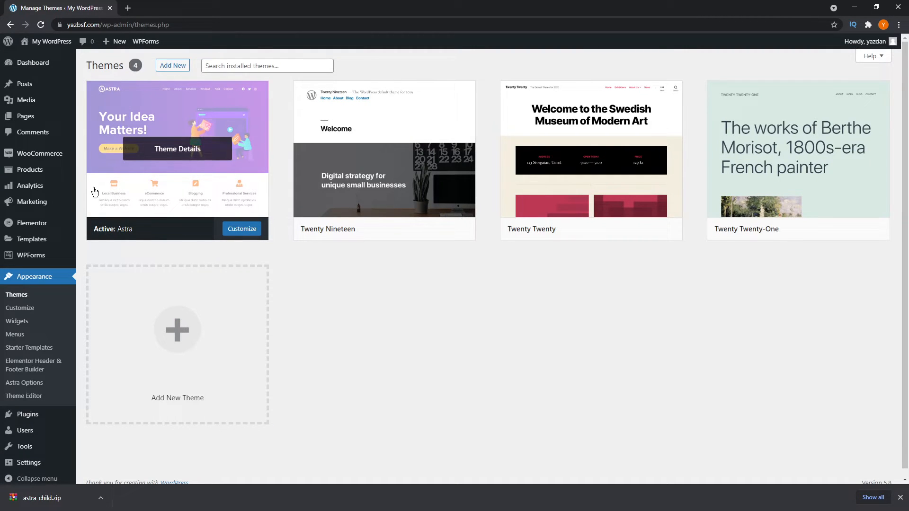
mouse_move(290, 207)
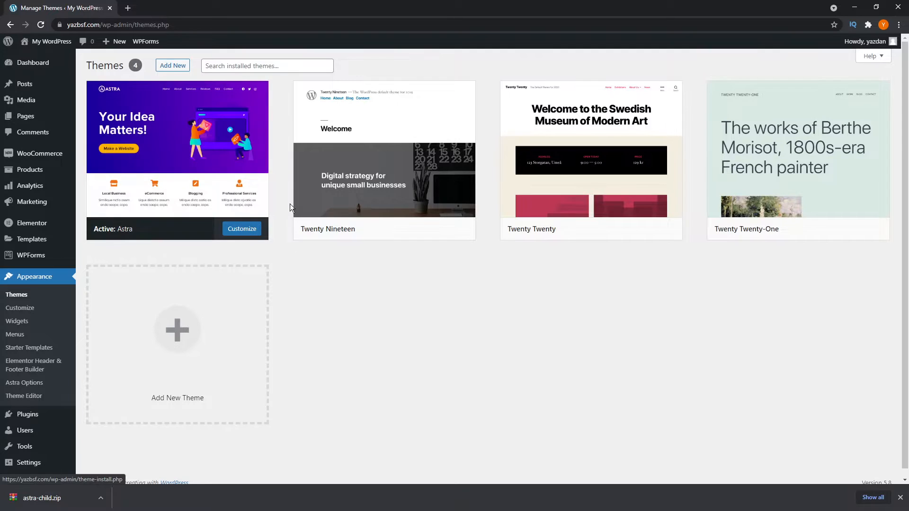
Upload astra-child.zip via Add New > Upload Theme and install it
click(172, 65)
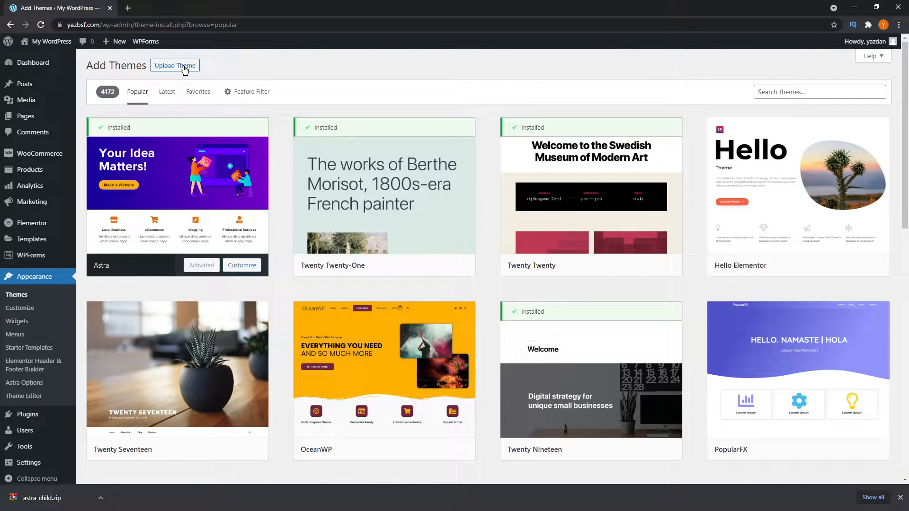
click(174, 65)
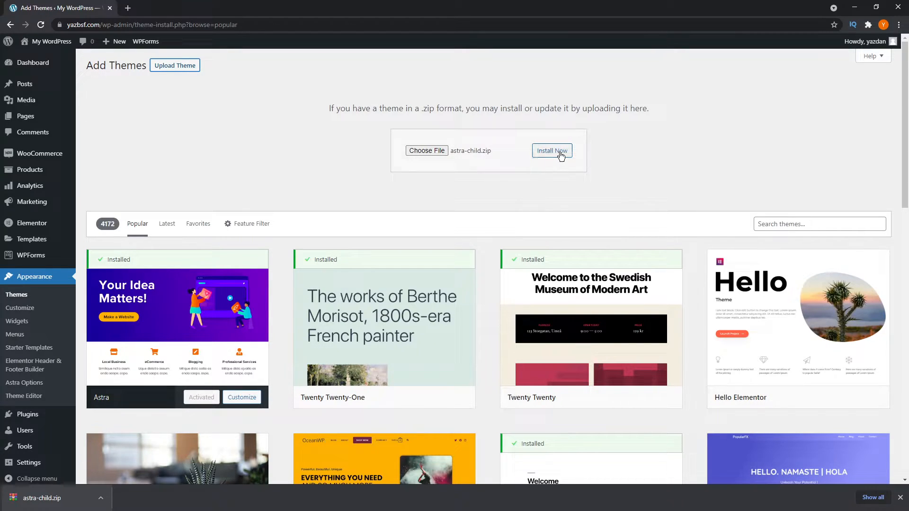
click(552, 151)
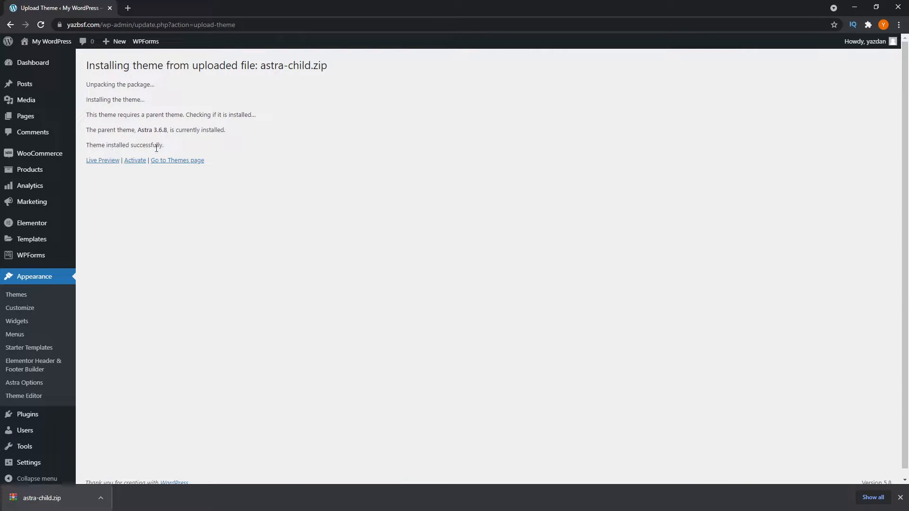
mouse_move(134, 161)
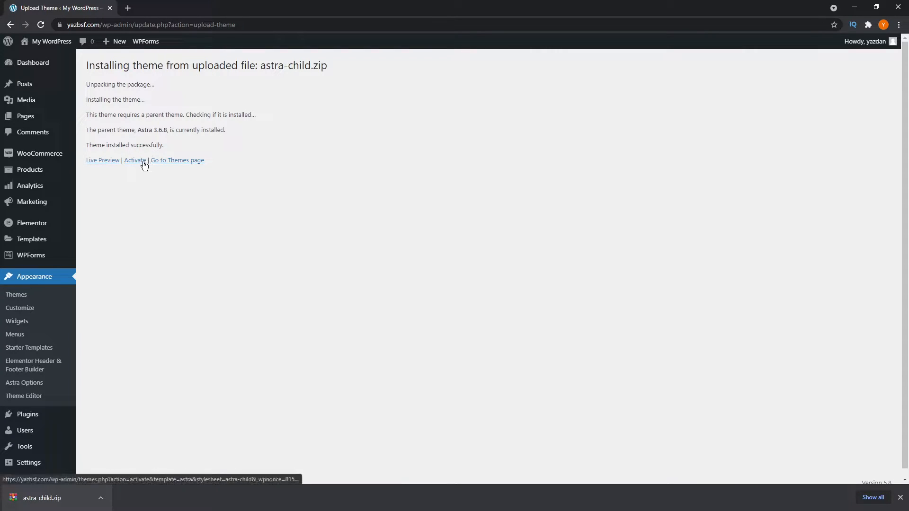
Activate the newly installed Astra Child theme
click(134, 160)
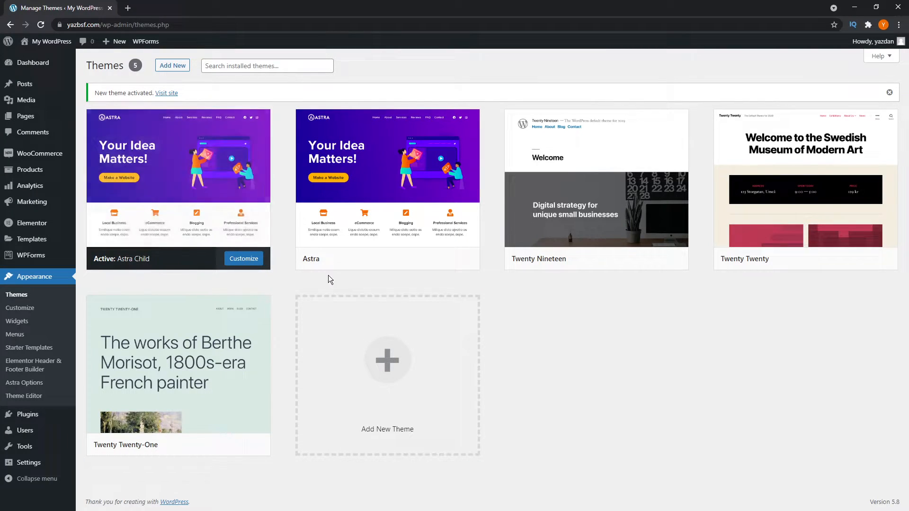
mouse_move(388, 186)
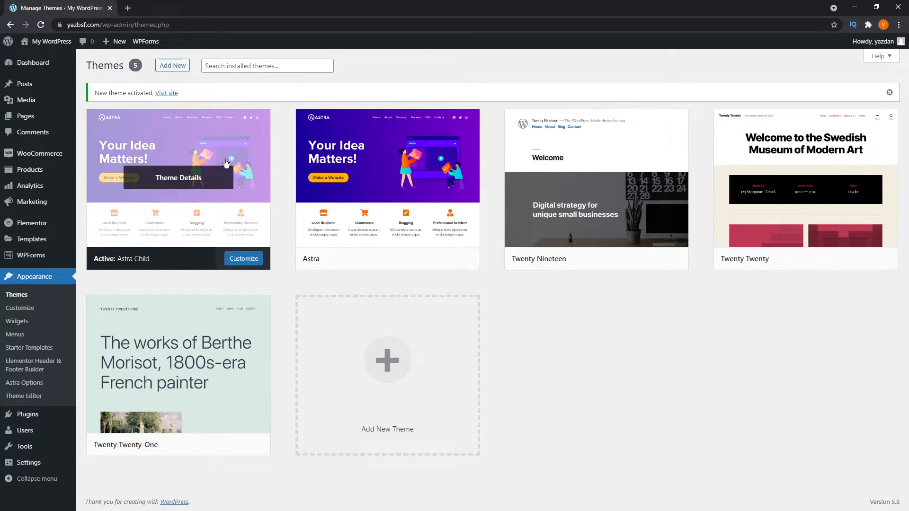
mouse_move(404, 205)
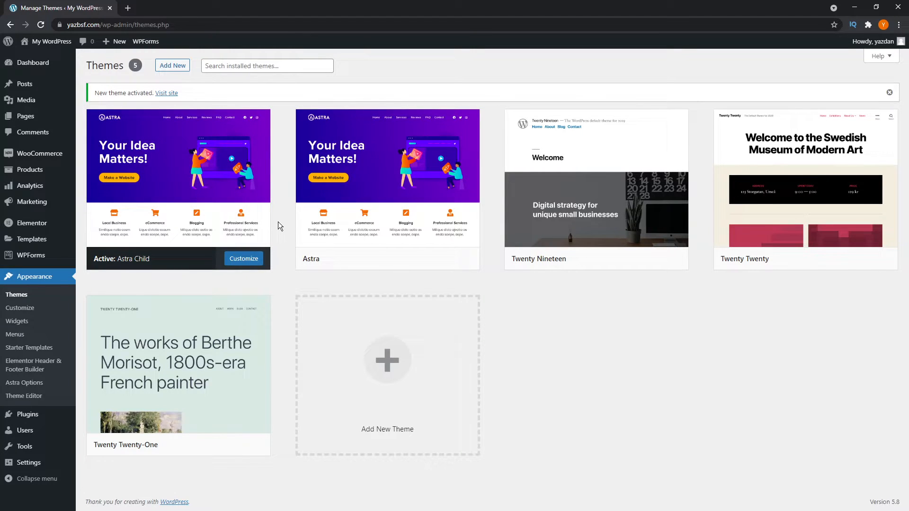
mouse_move(387, 169)
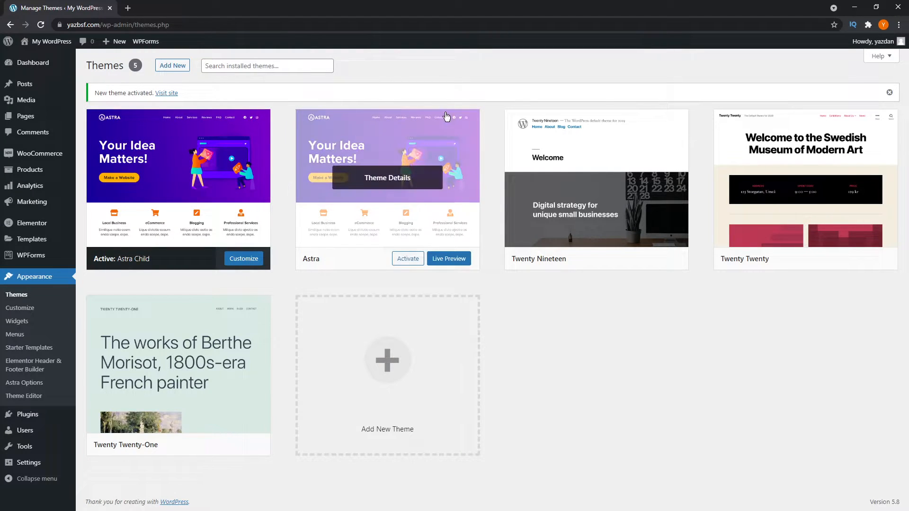
mouse_move(286, 244)
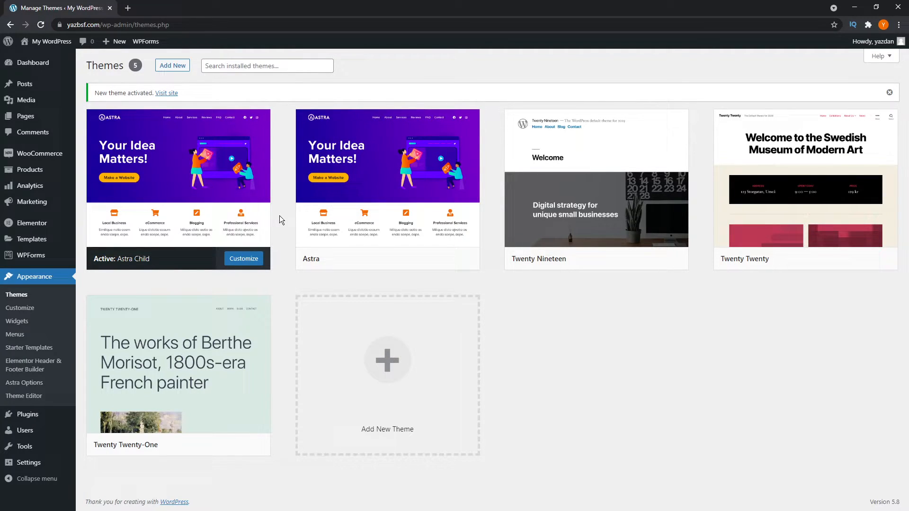
mouse_move(272, 277)
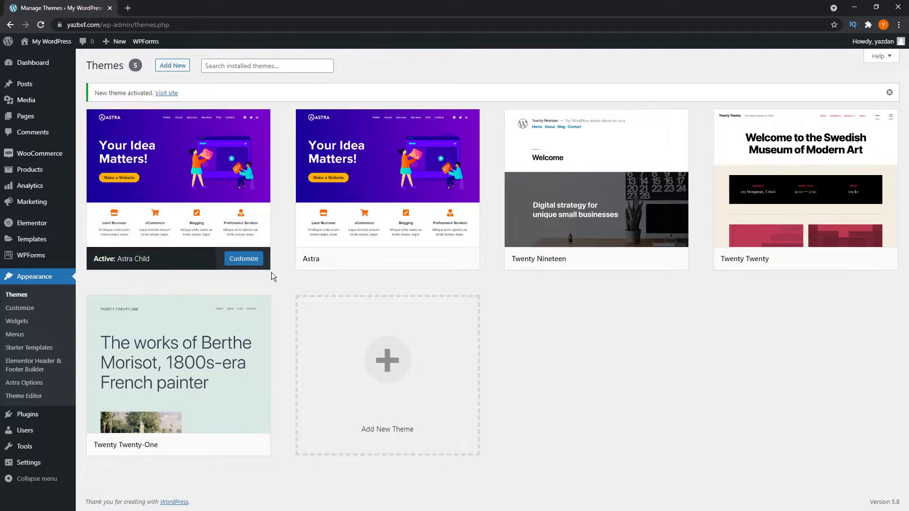
mouse_move(370, 246)
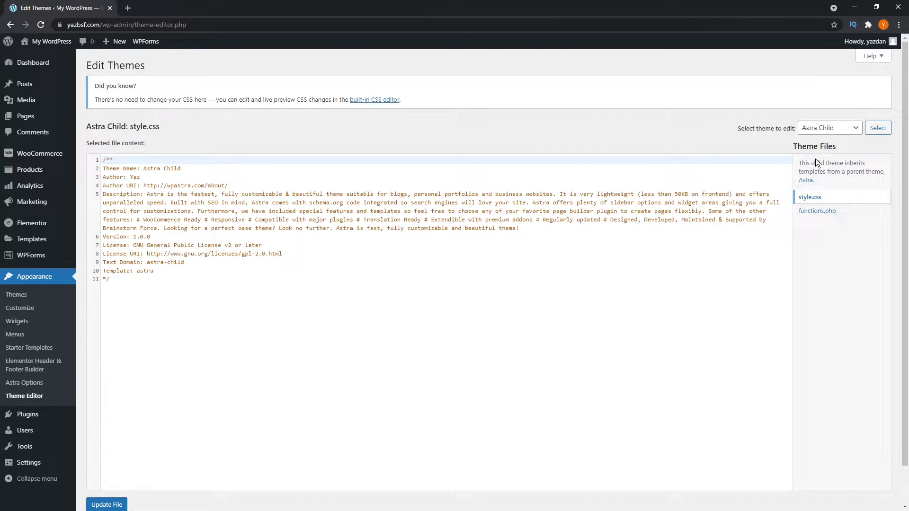
mouse_move(852, 247)
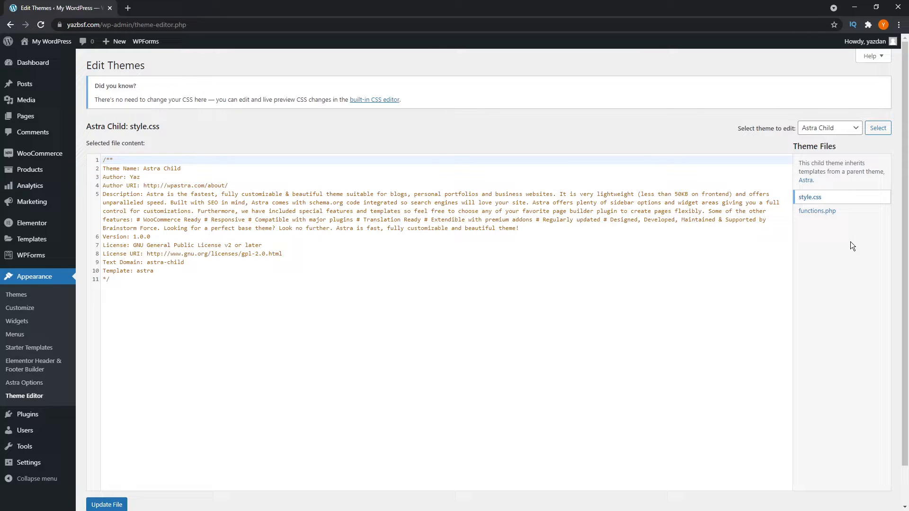
View Astra Child's style.css in the Theme Editor, returning to the Themes list between visits
click(16, 295)
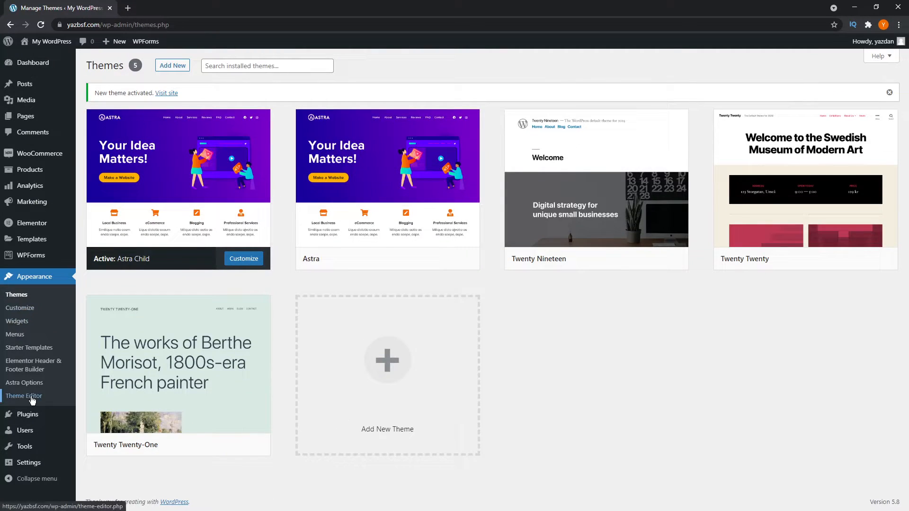
click(23, 396)
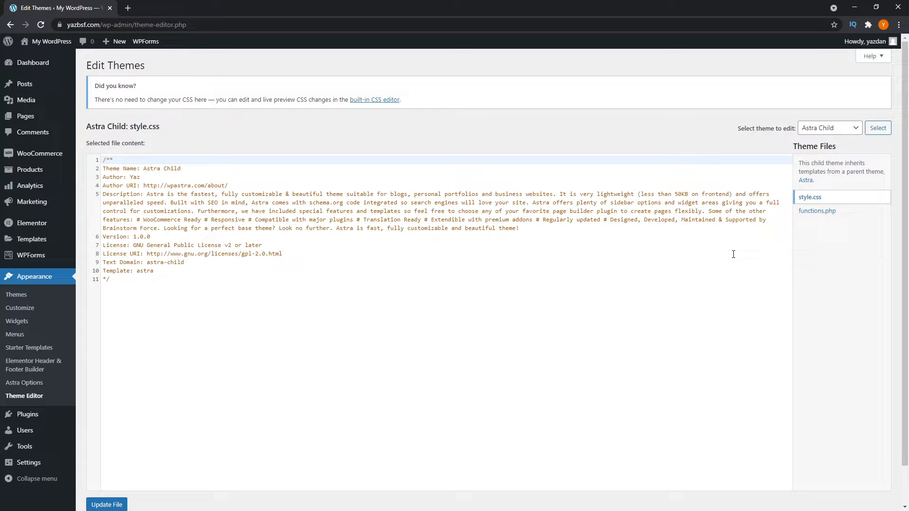
click(16, 295)
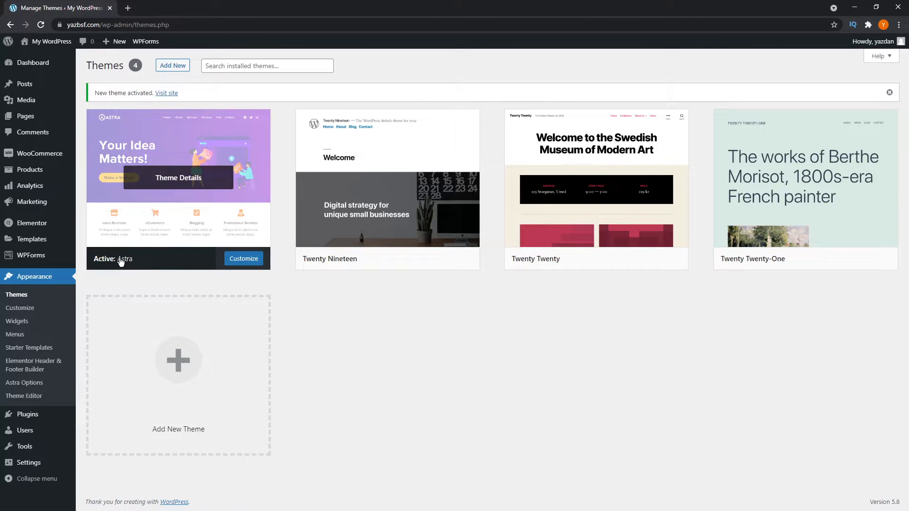
mouse_move(331, 314)
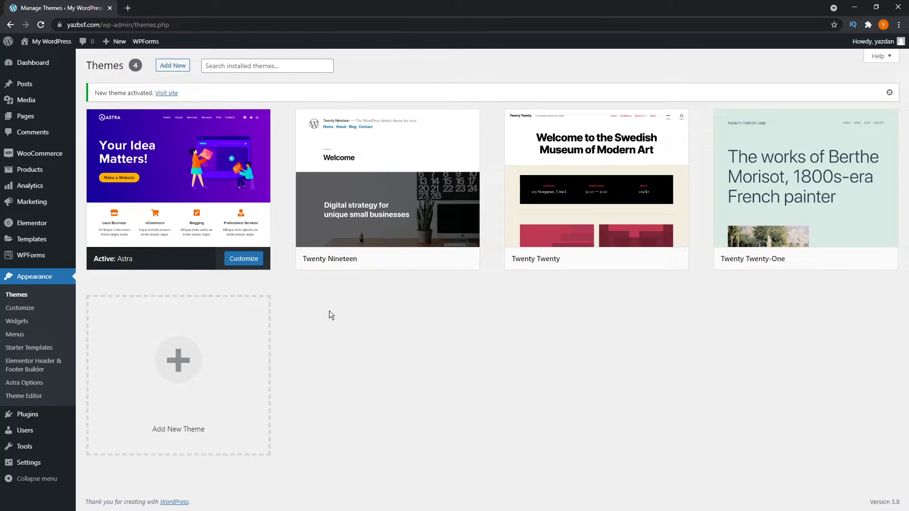
mouse_move(27, 414)
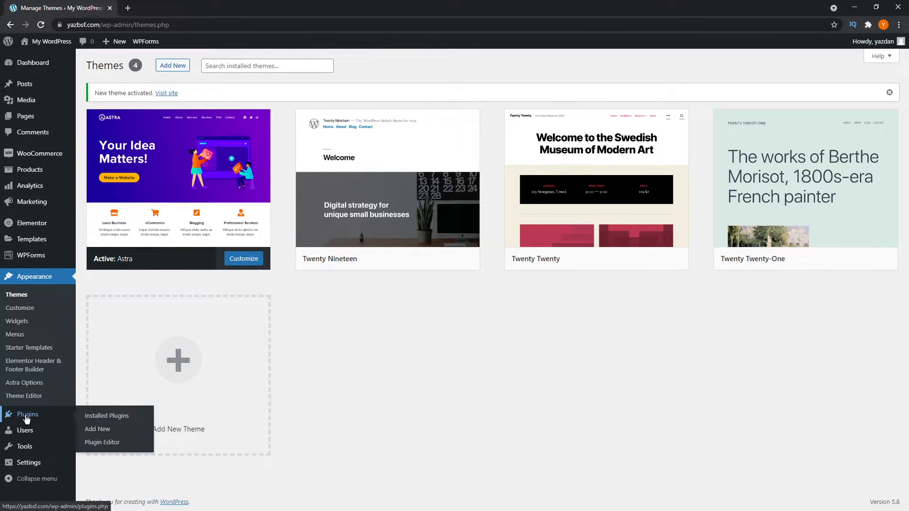
mouse_move(97, 429)
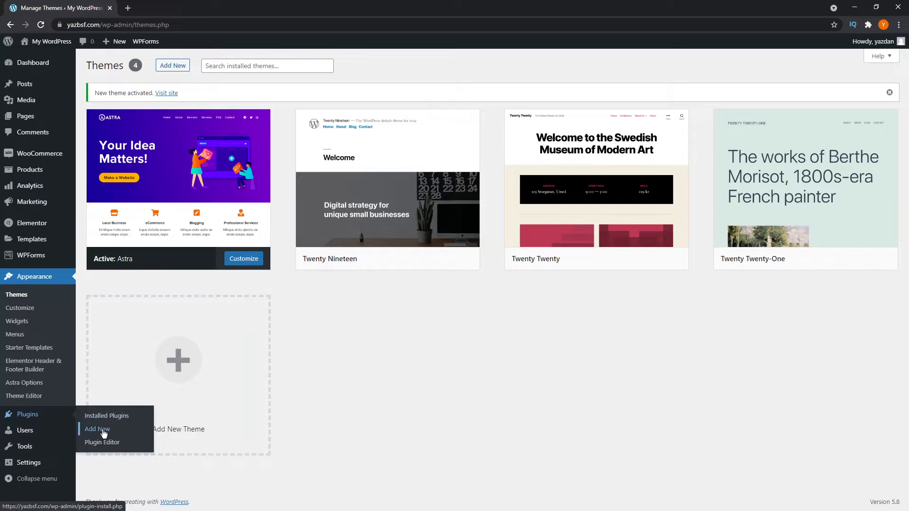
Search Plugins > Add New for 'chil' to find Child Theme Configurator
click(97, 429)
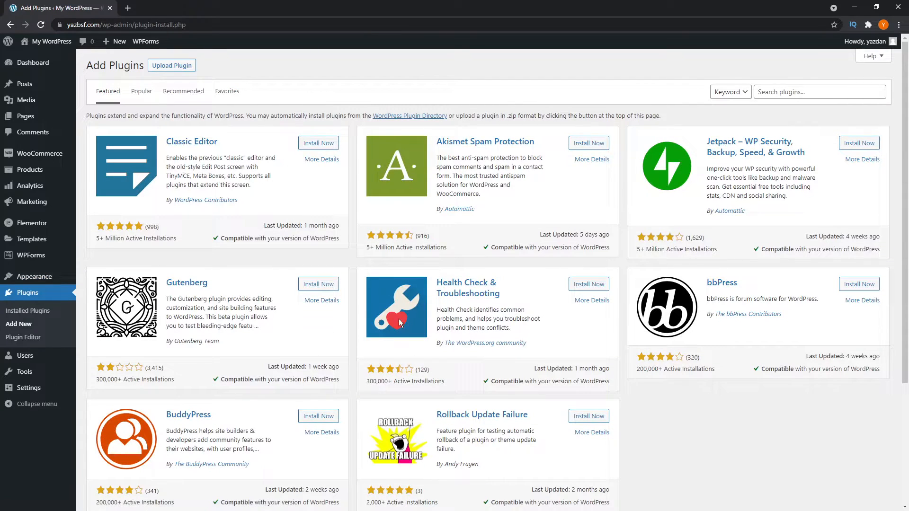
click(820, 92)
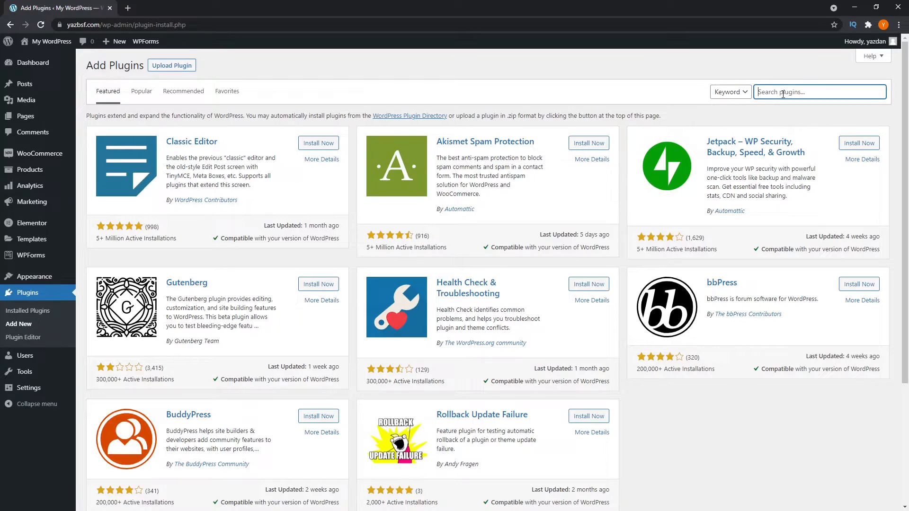
text(child theme configurator)
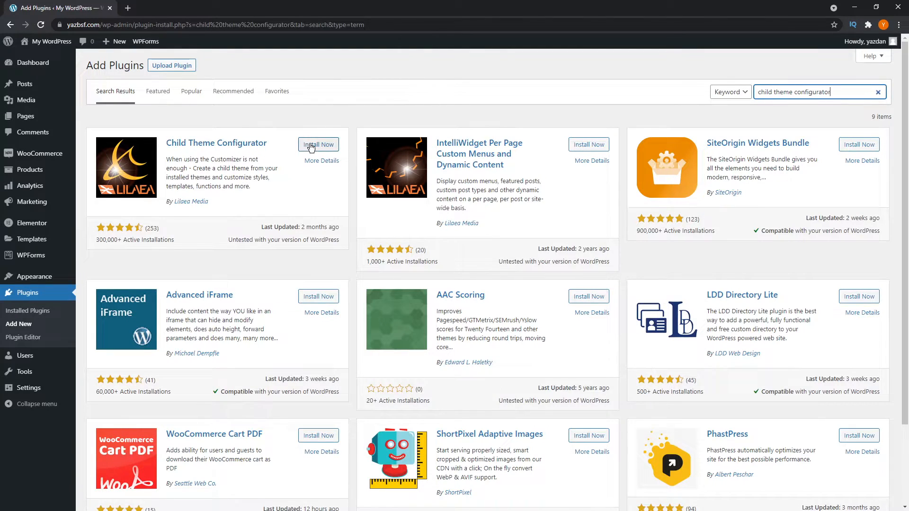
Install and activate the Child Theme Configurator plugin
click(318, 144)
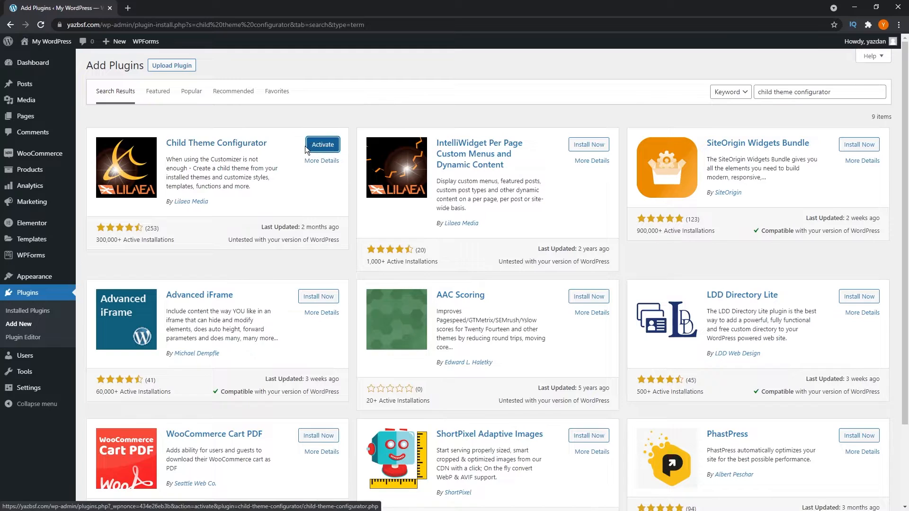
click(322, 144)
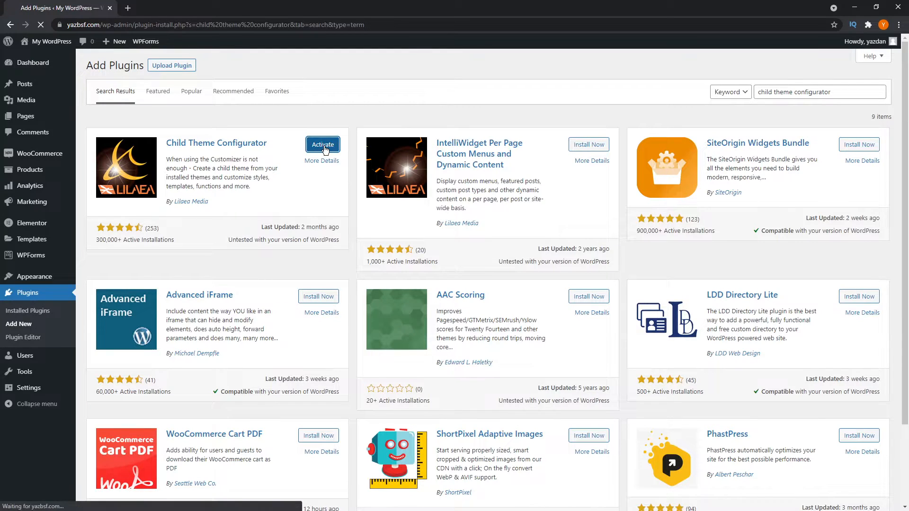
click(322, 144)
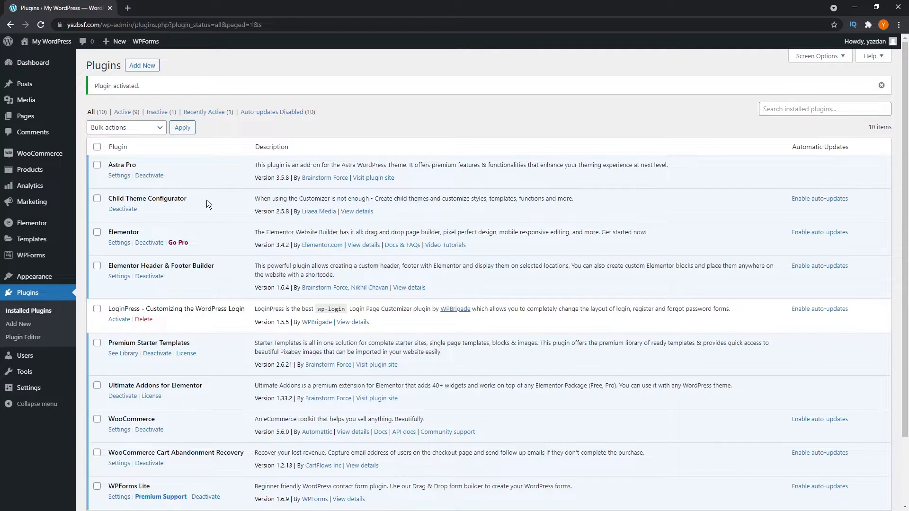
mouse_move(45, 371)
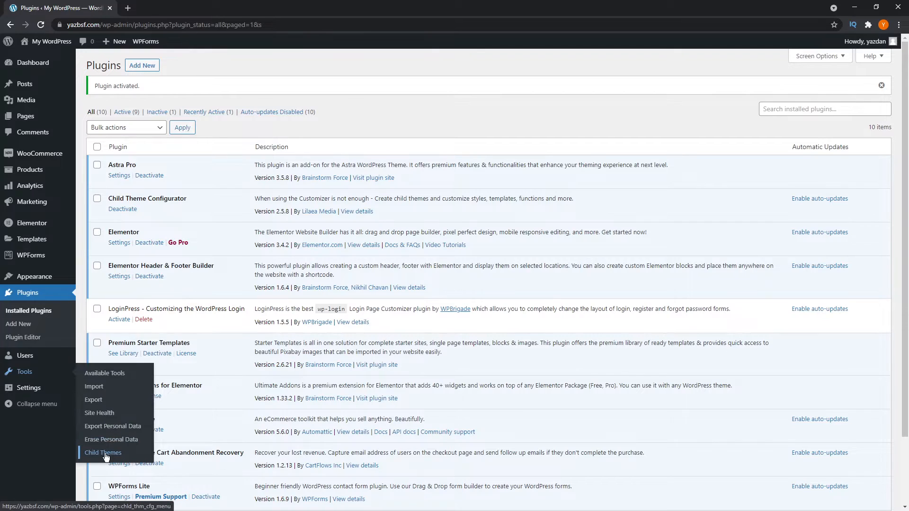
Go to Tools > Child Themes to reach the Child Theme Configurator page
click(103, 453)
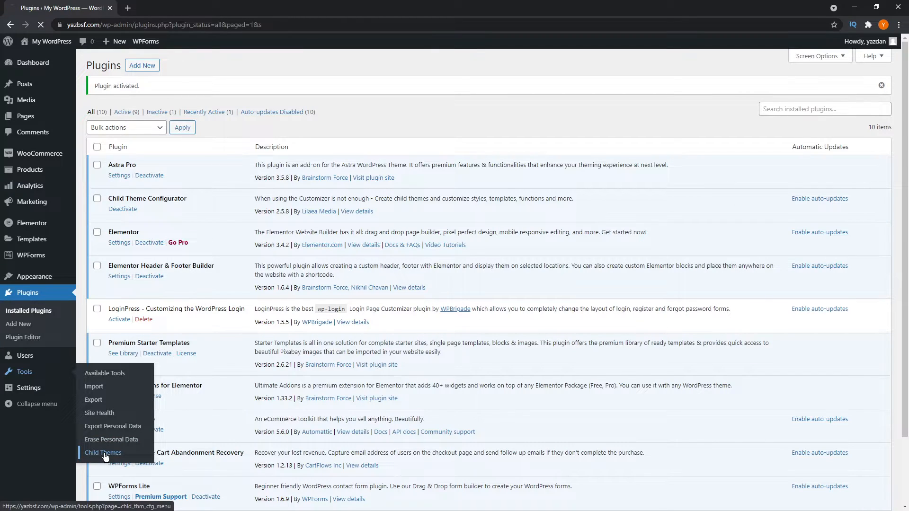
click(102, 452)
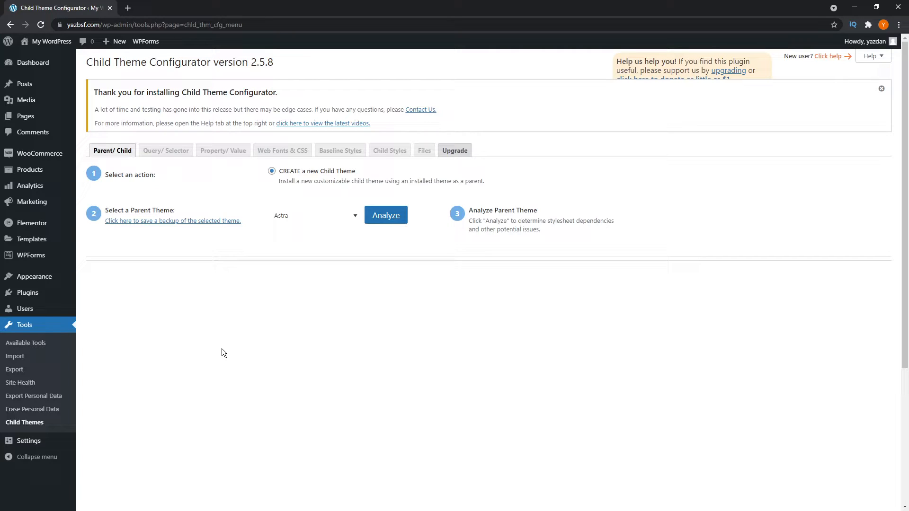
mouse_move(368, 182)
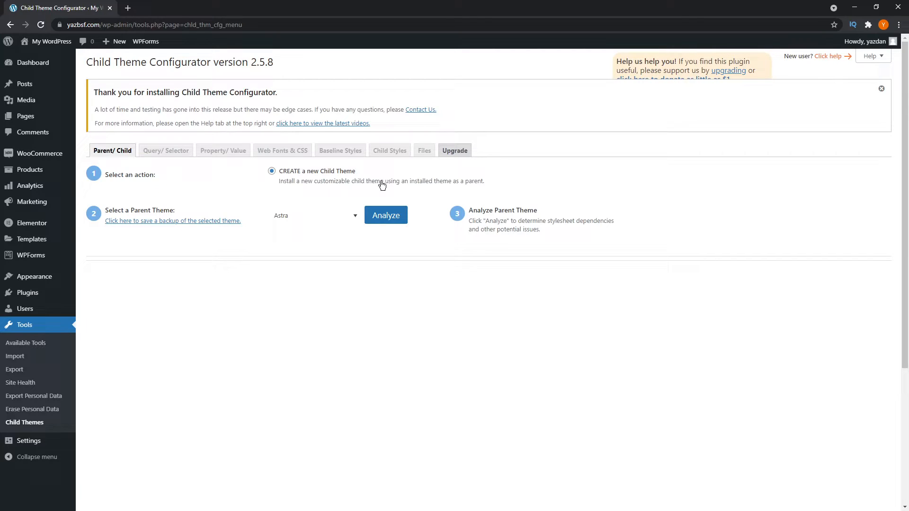
mouse_move(449, 188)
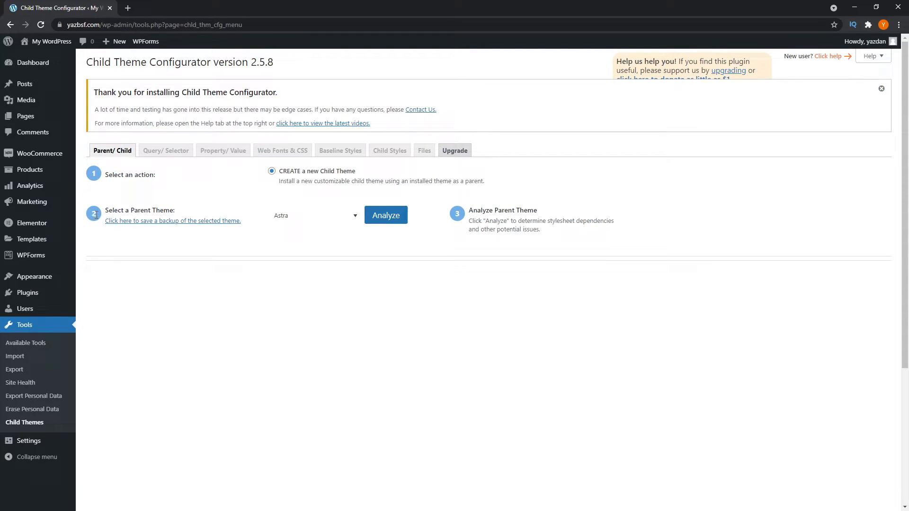
mouse_move(347, 219)
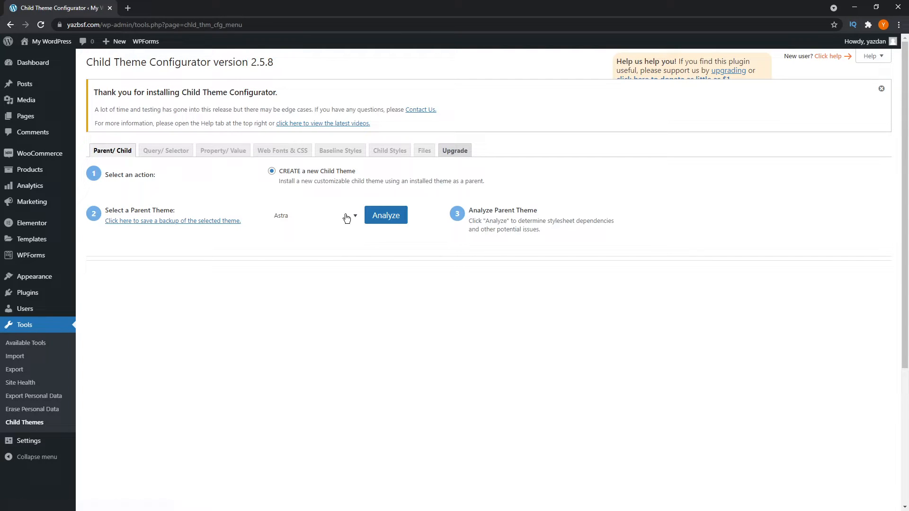
click(315, 215)
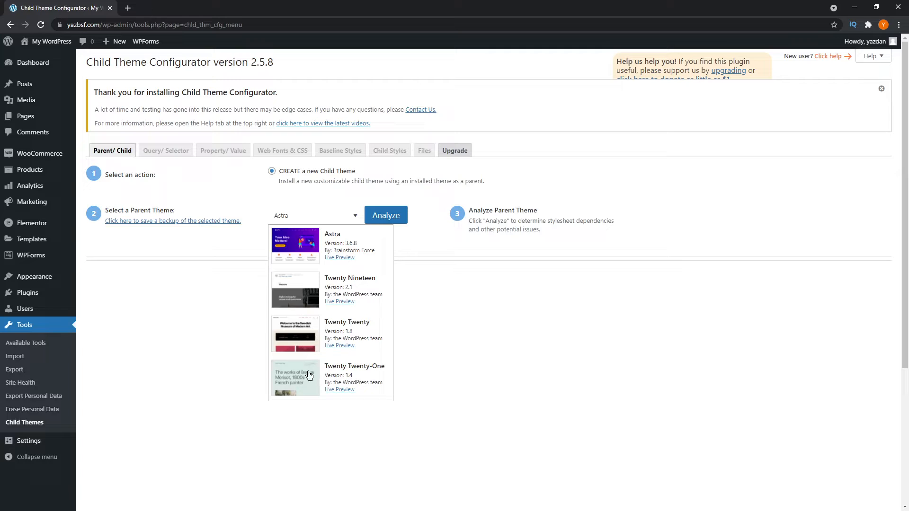
mouse_move(333, 289)
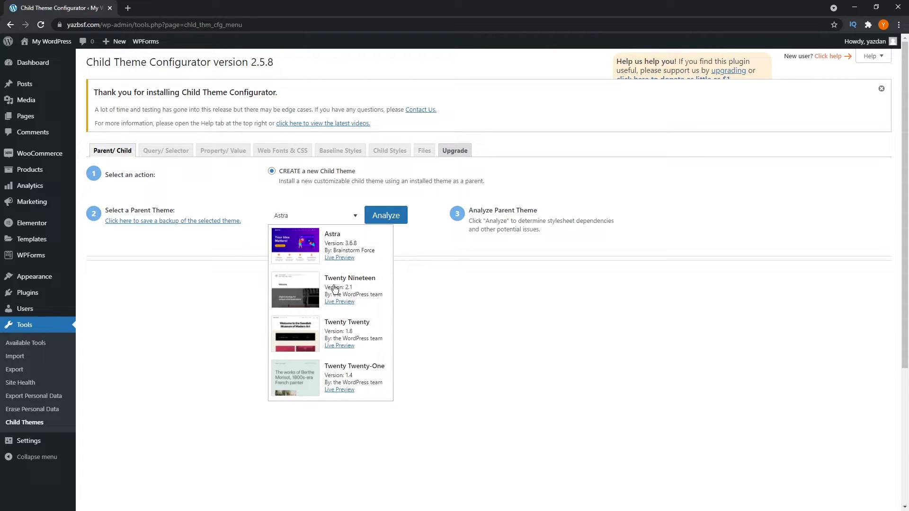
click(316, 215)
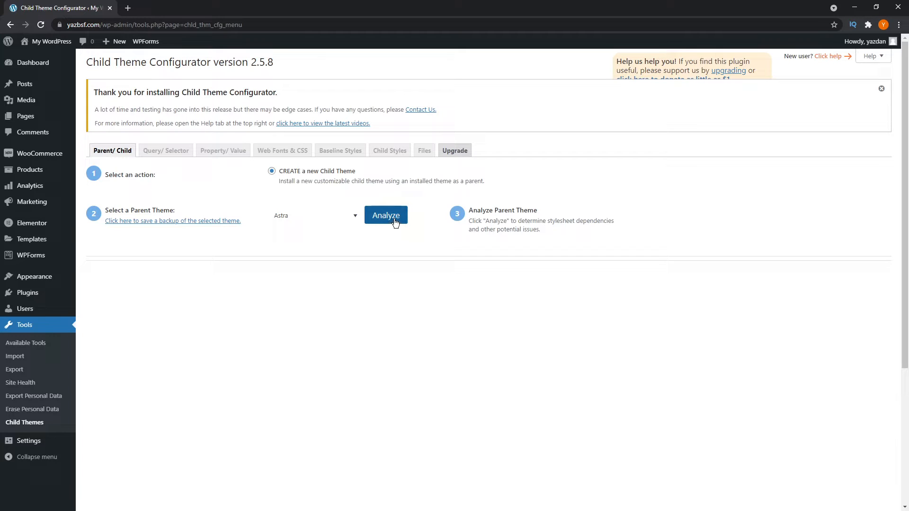
Analyze Astra as parent and review the proposed astra-child directory, stylesheet and handling defaults
click(385, 215)
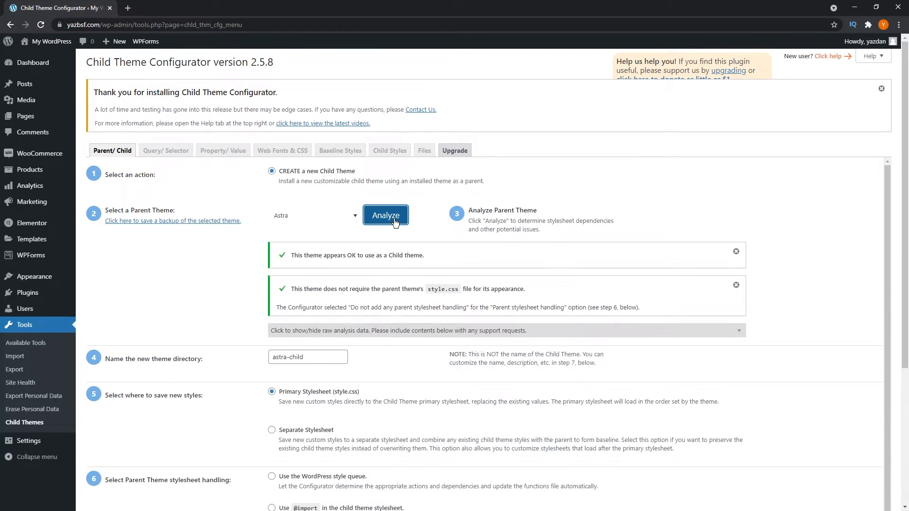
mouse_move(305, 265)
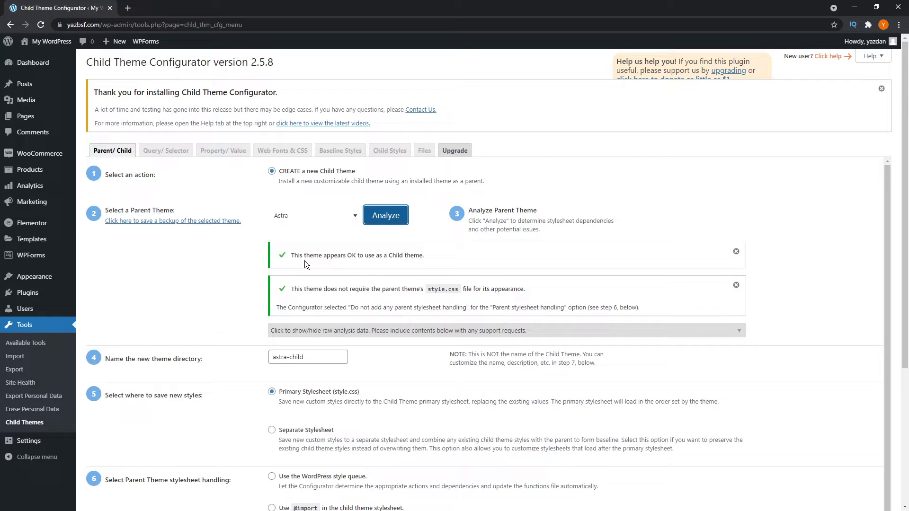
scroll(down, 3)
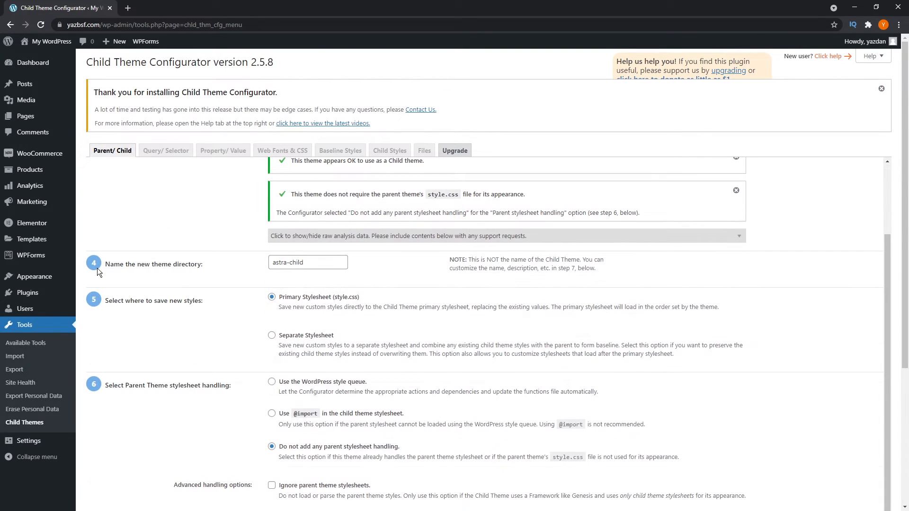
mouse_move(251, 272)
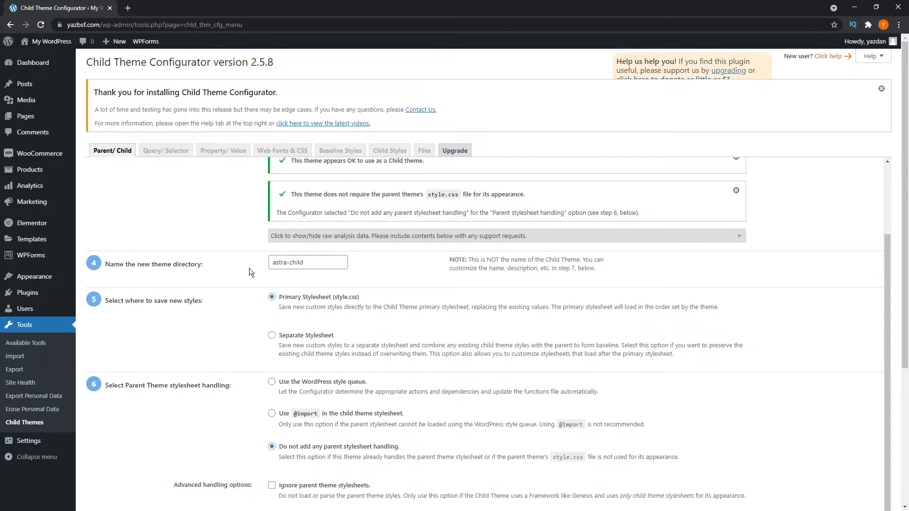
mouse_move(295, 275)
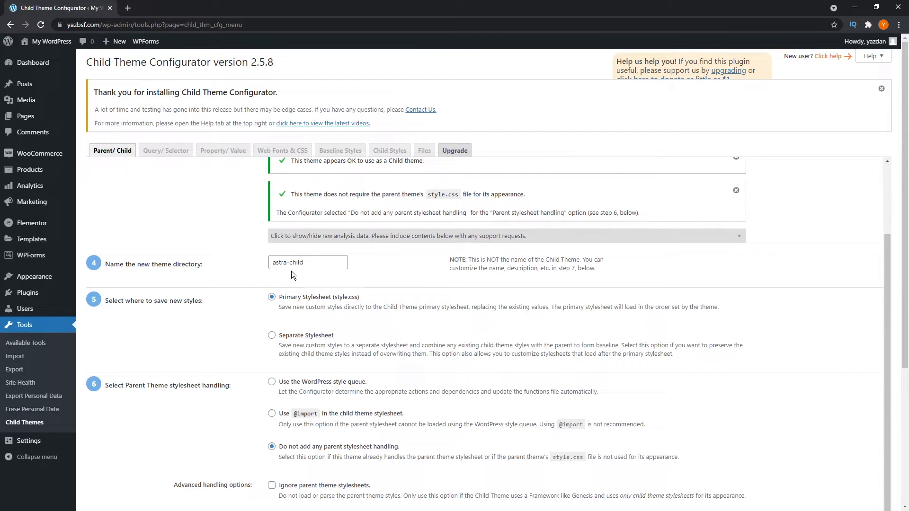
mouse_move(219, 311)
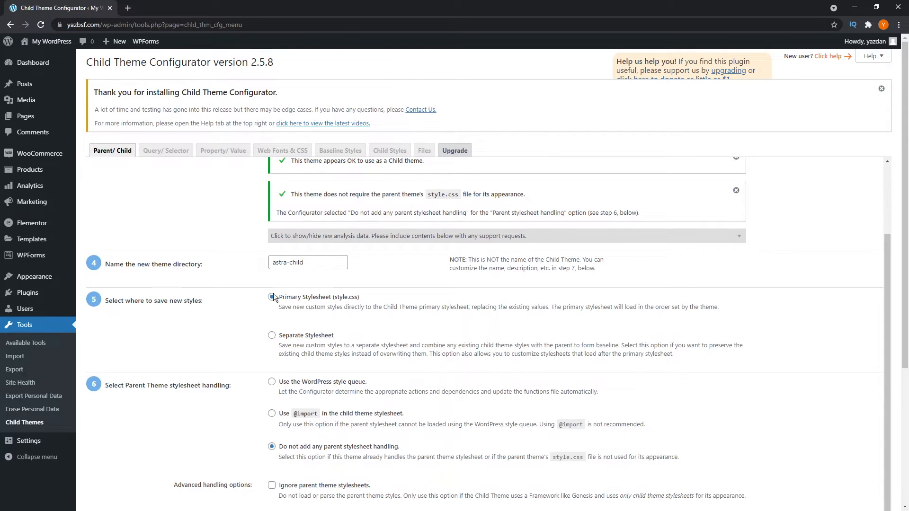
scroll(down, 3)
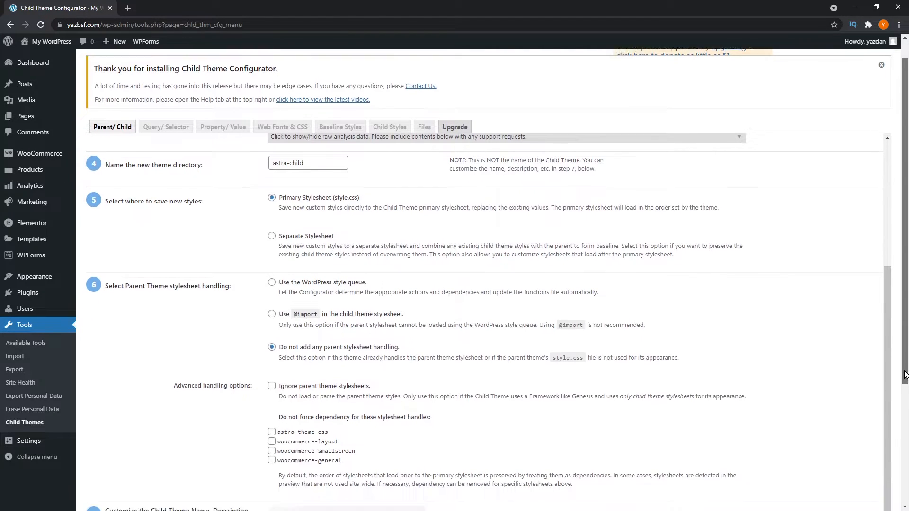
scroll(down, 3)
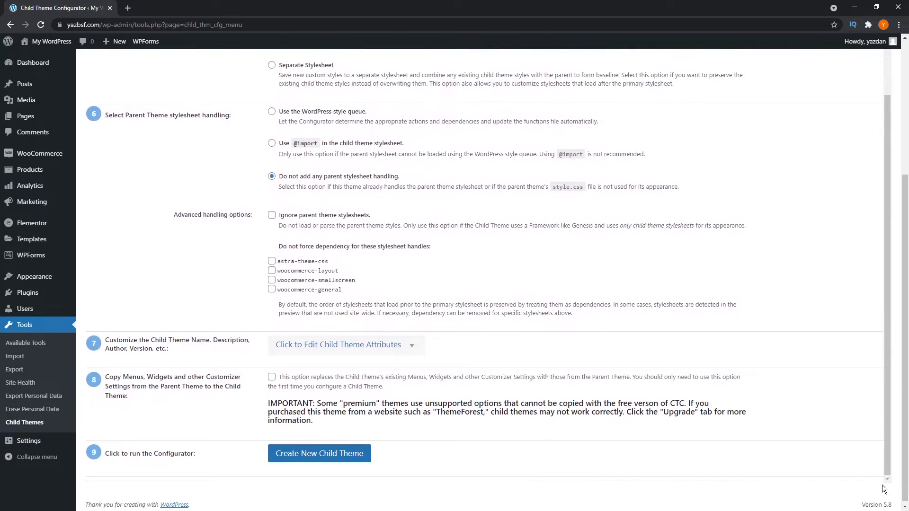
mouse_move(243, 267)
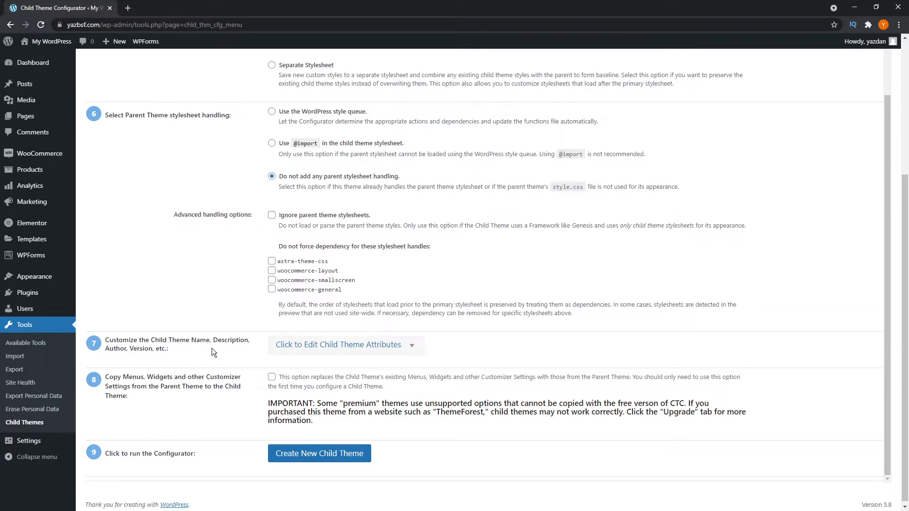
Expand the child theme attributes: name Astra Child, author Brainstorm Force, version 3.6.8
click(345, 345)
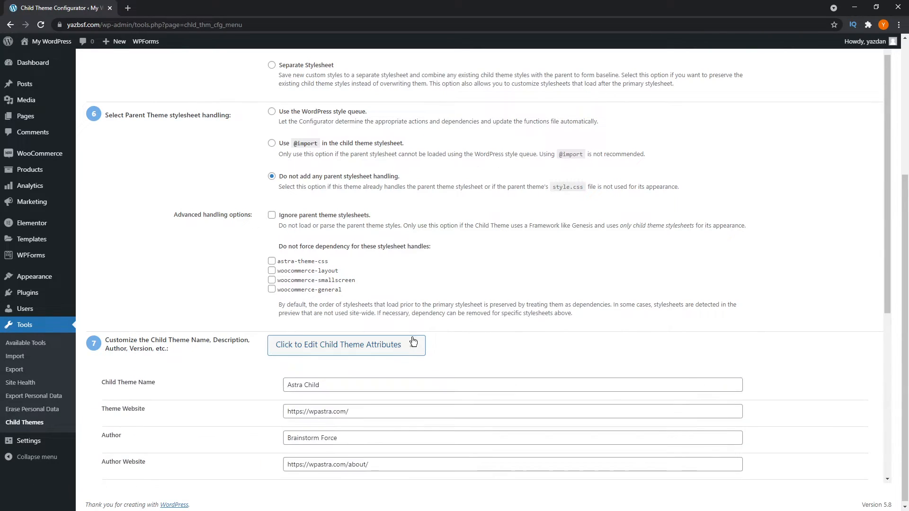
click(347, 344)
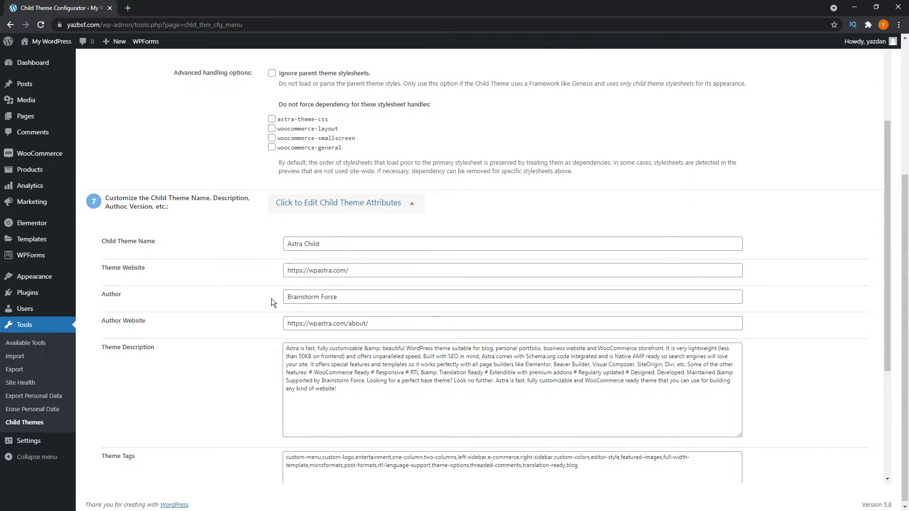
mouse_move(273, 324)
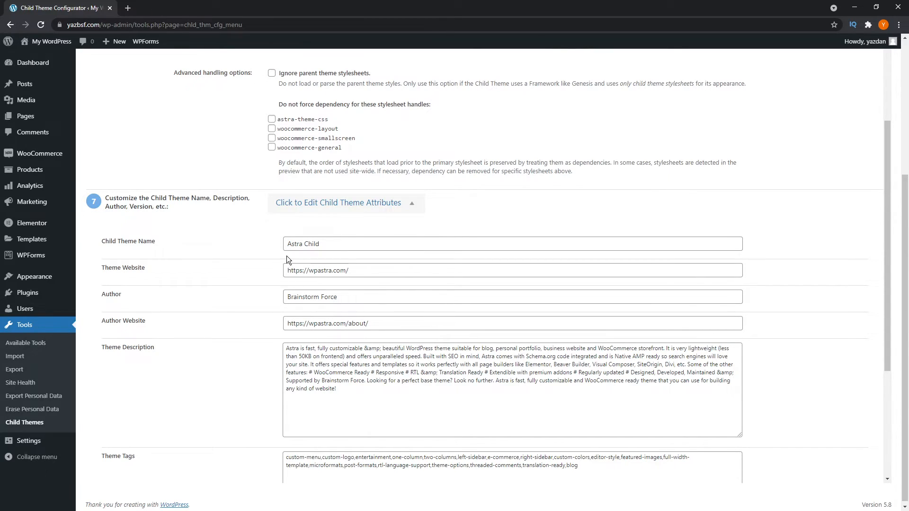
scroll(down, 3)
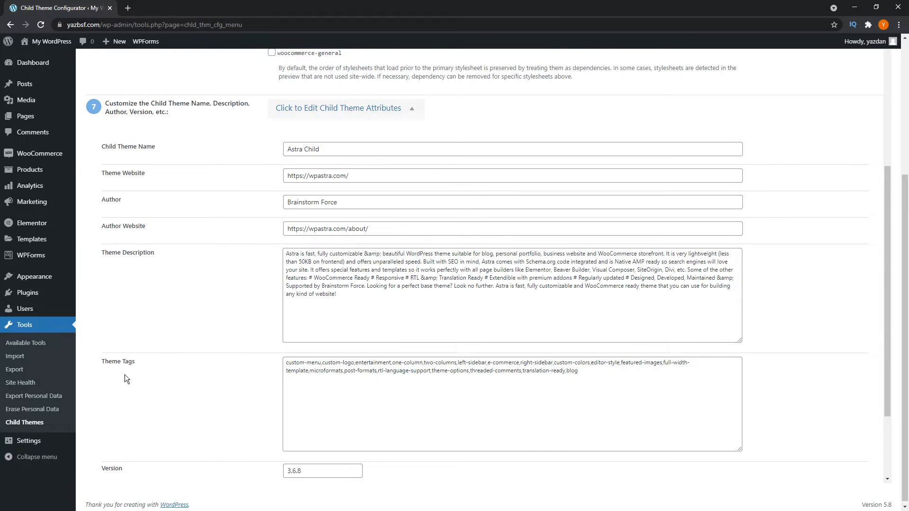
scroll(down, 3)
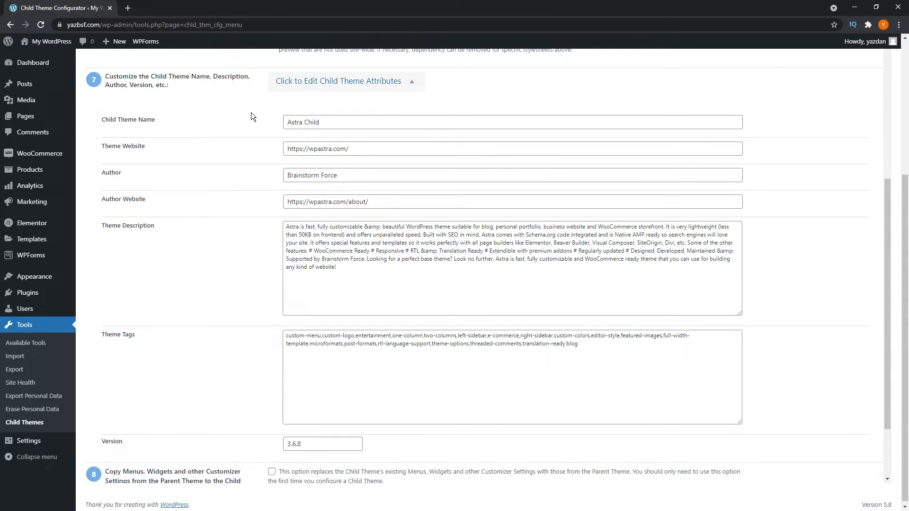
scroll(down, 3)
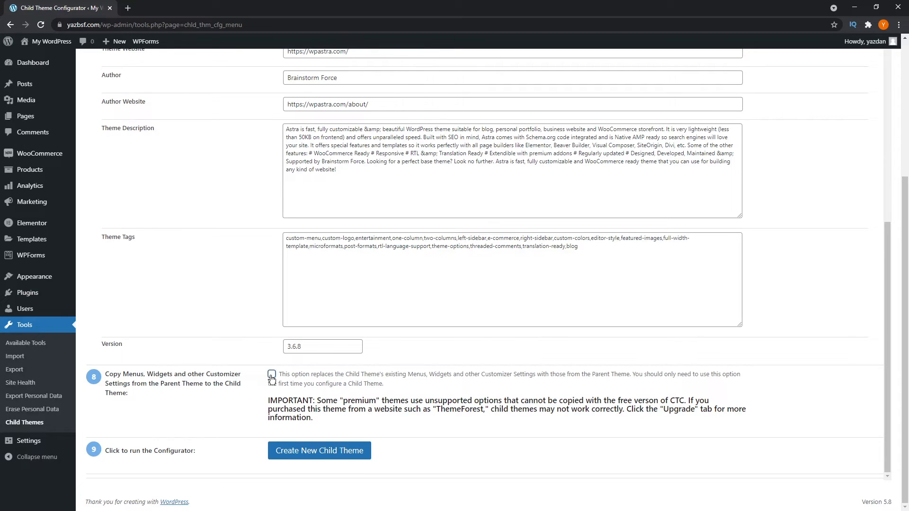
Copy parent menus and widgets, then create the new Astra Child child theme
click(271, 375)
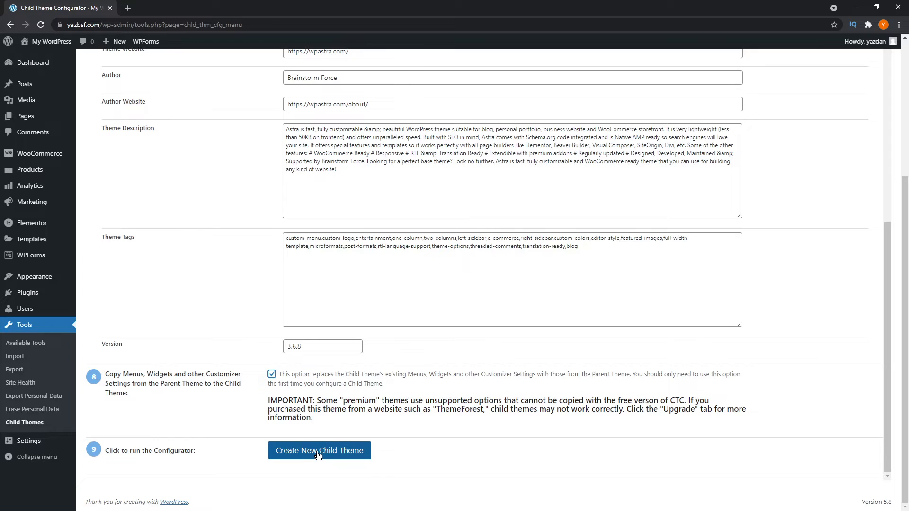
click(319, 451)
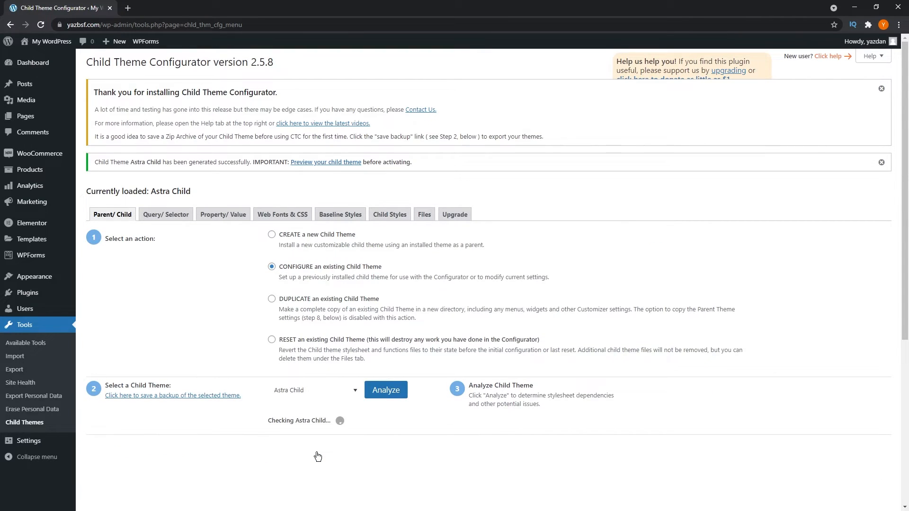
click(385, 389)
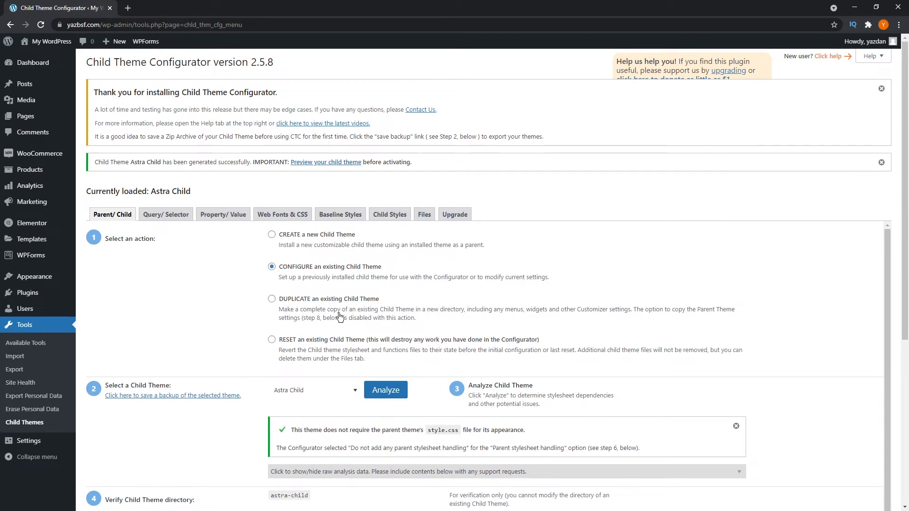
mouse_move(34, 275)
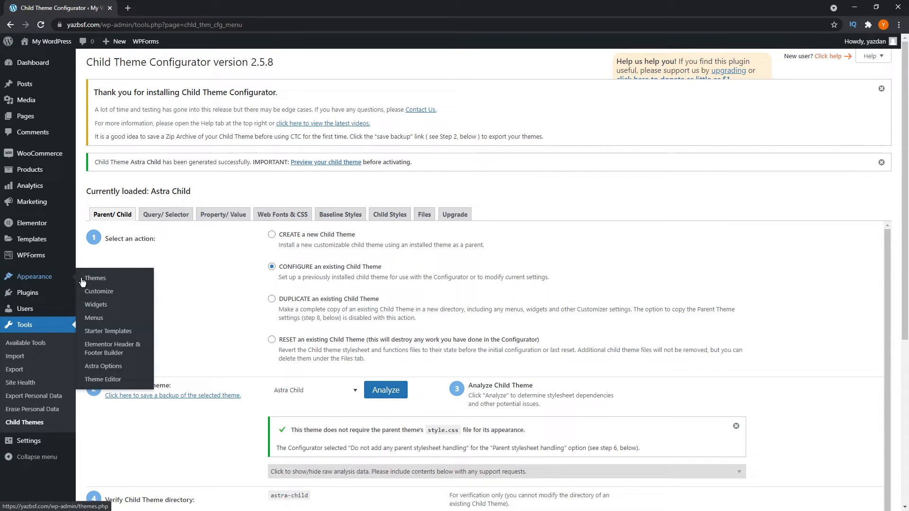
Activate Astra Child on the Themes page and view its style.css stylesheet
click(95, 277)
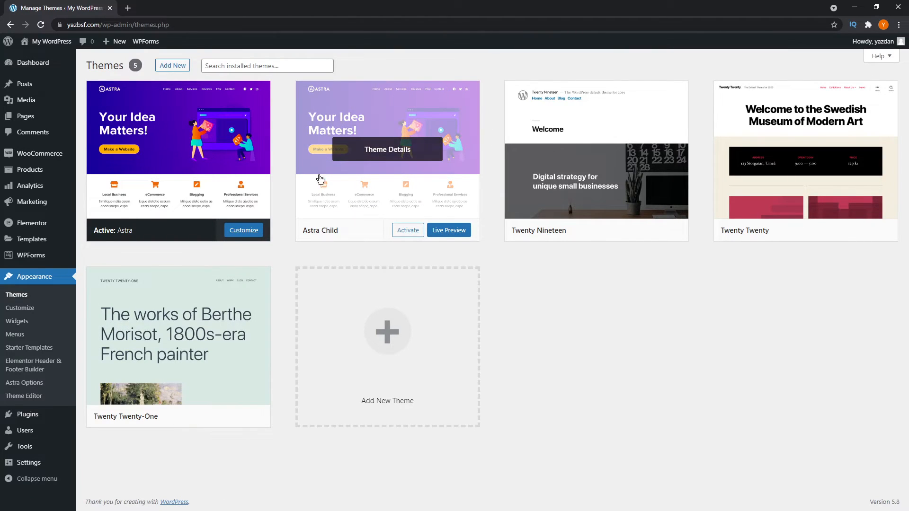
mouse_move(308, 244)
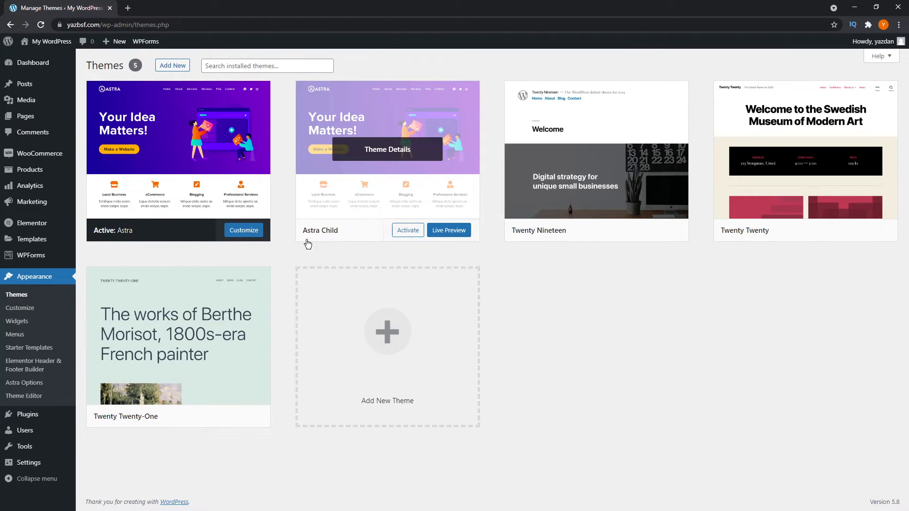
mouse_move(345, 231)
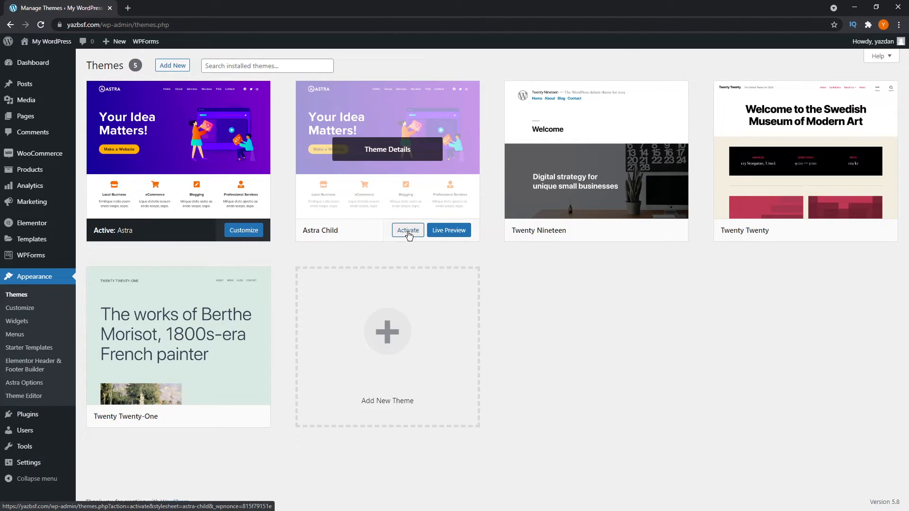
click(407, 230)
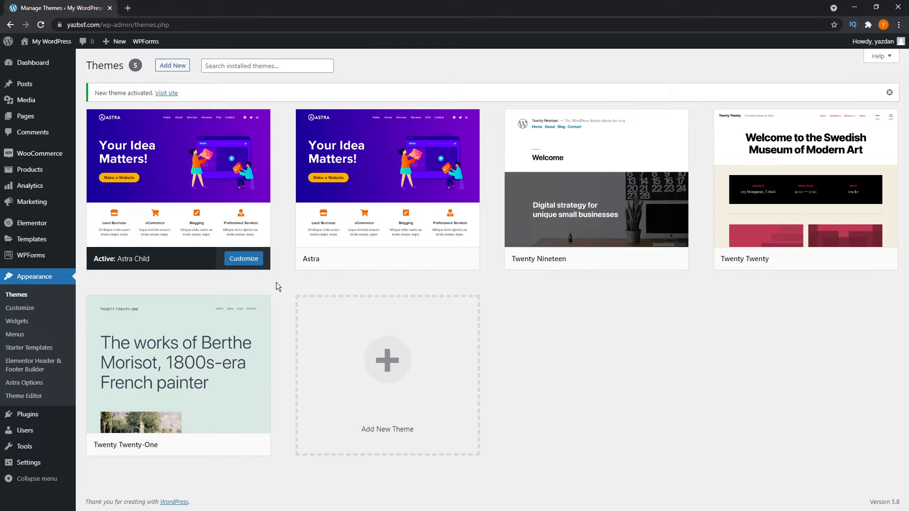
mouse_move(178, 168)
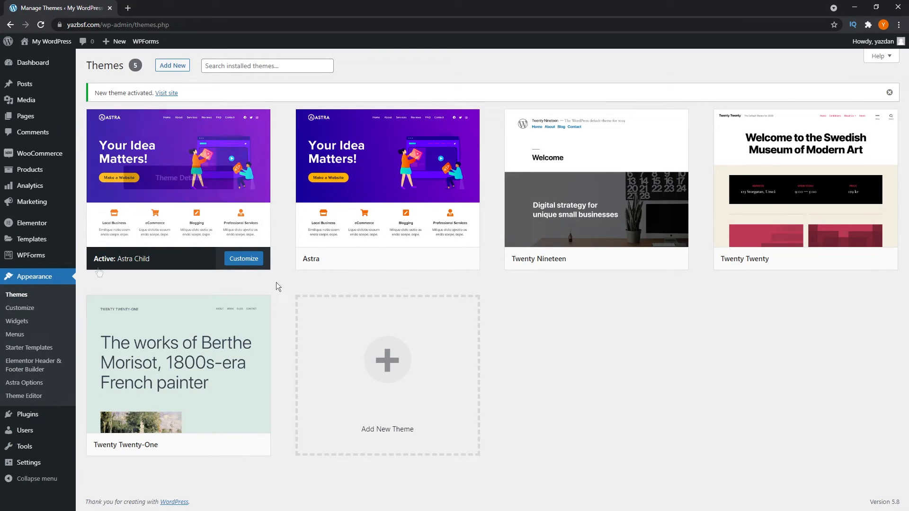
mouse_move(178, 178)
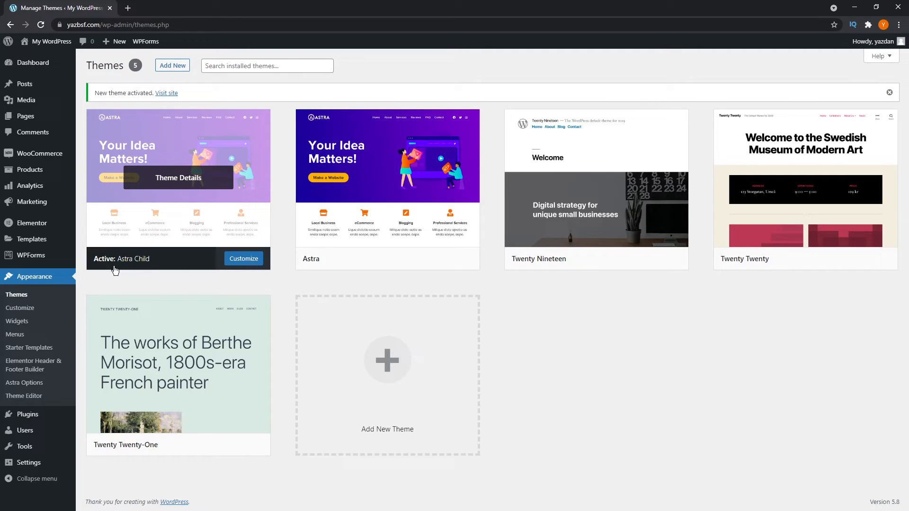
mouse_move(363, 275)
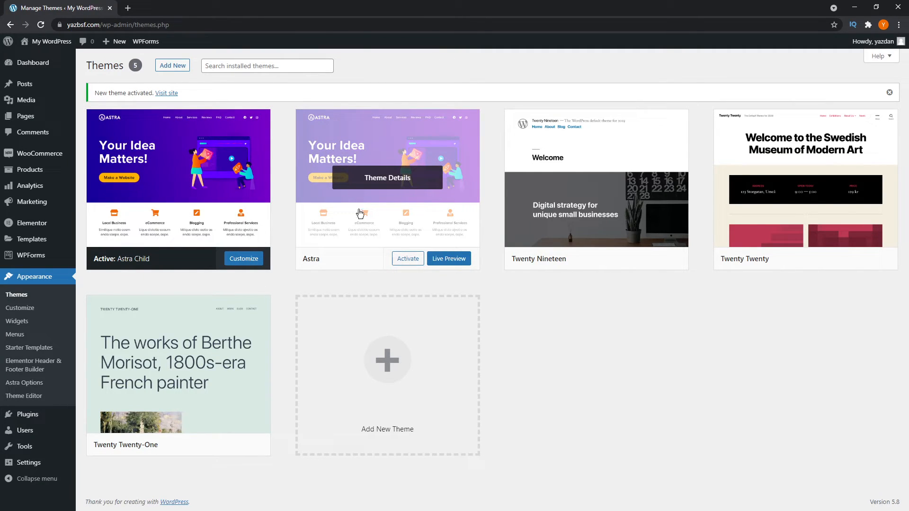
mouse_move(261, 232)
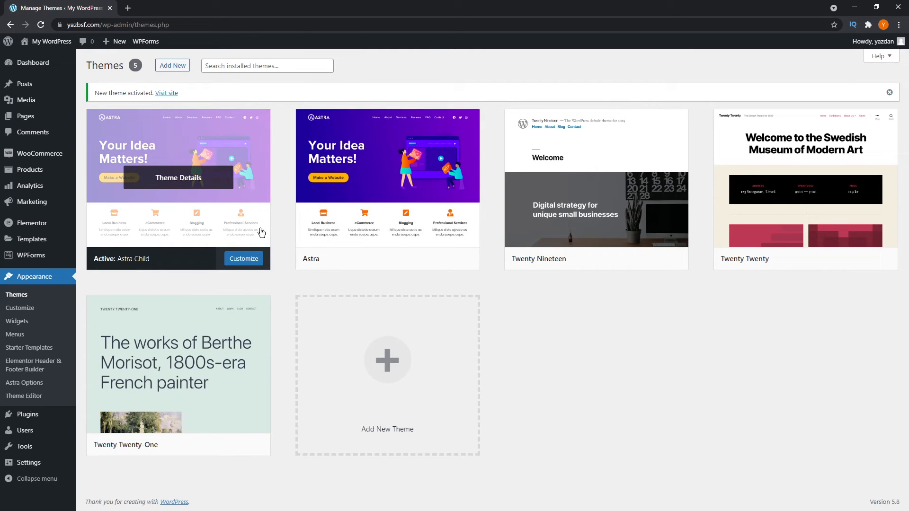
mouse_move(374, 297)
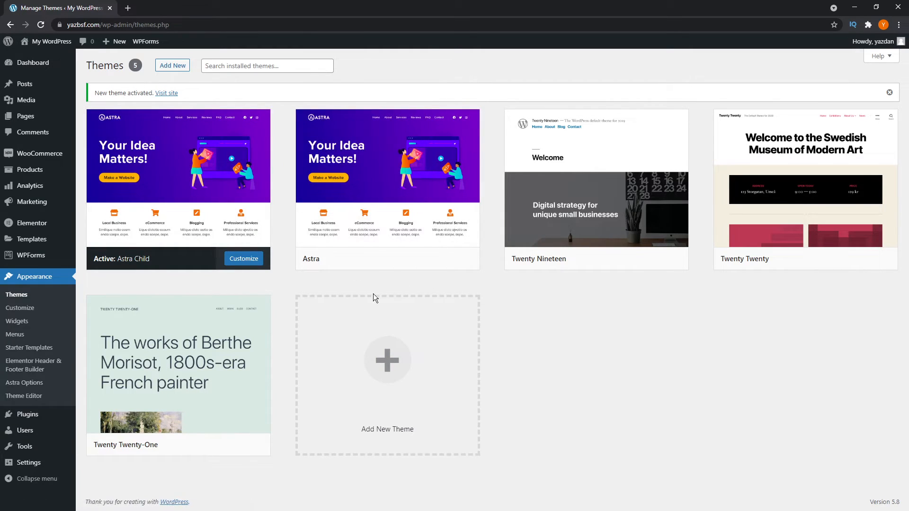
mouse_move(388, 177)
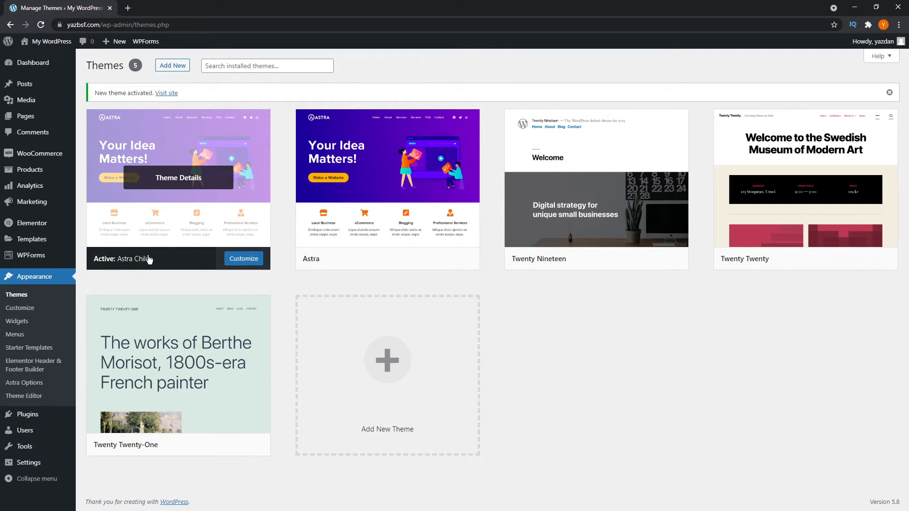
mouse_move(192, 281)
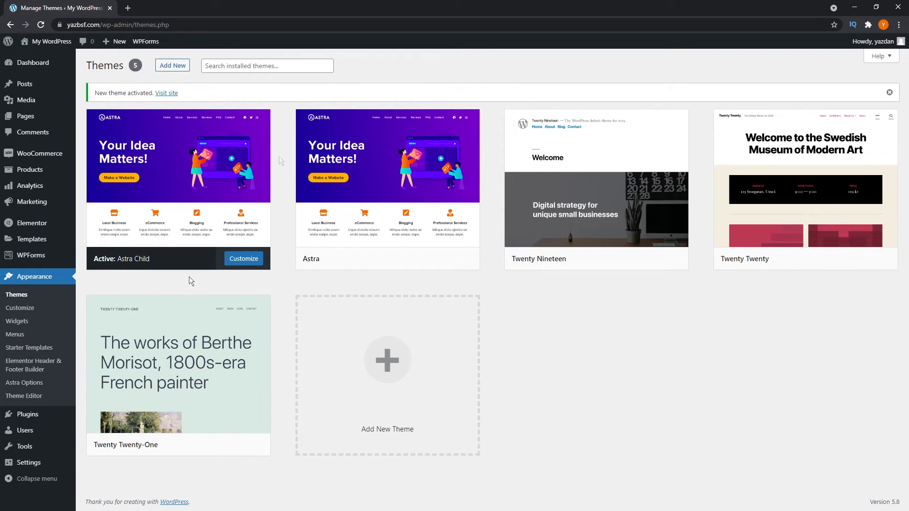
mouse_move(279, 161)
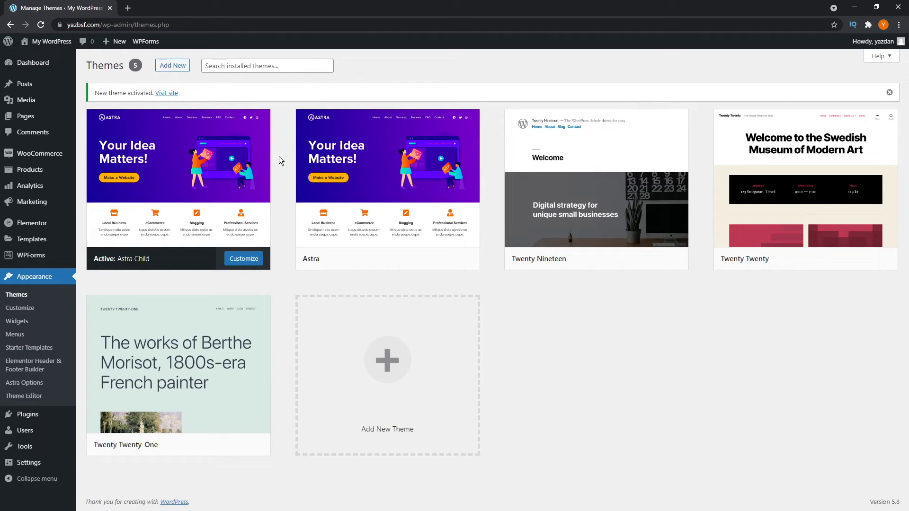
mouse_move(171, 224)
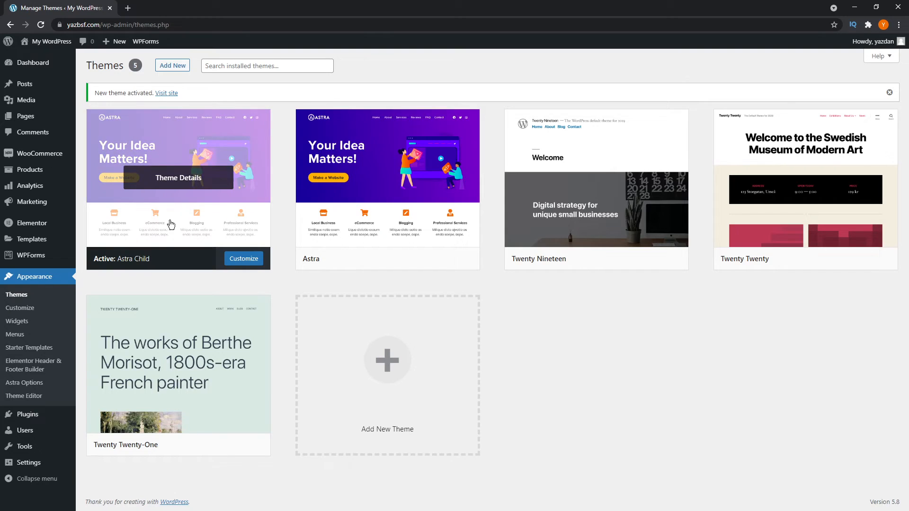
click(24, 396)
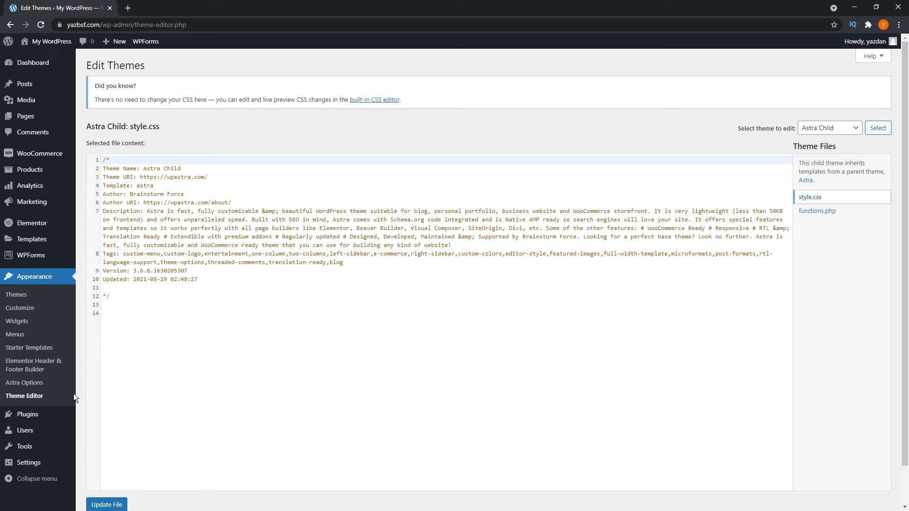
Deactivate Child Theme Configurator in Installed Plugins, then delete it and confirm
click(28, 414)
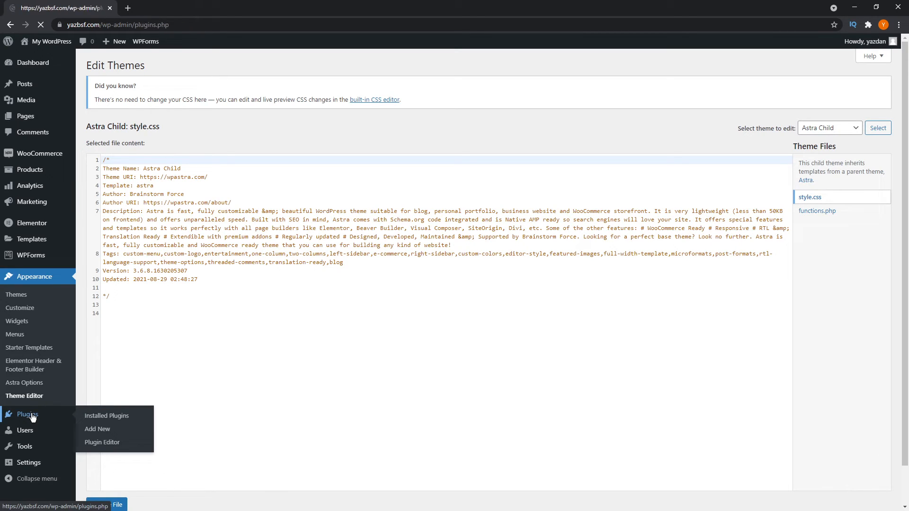
click(106, 416)
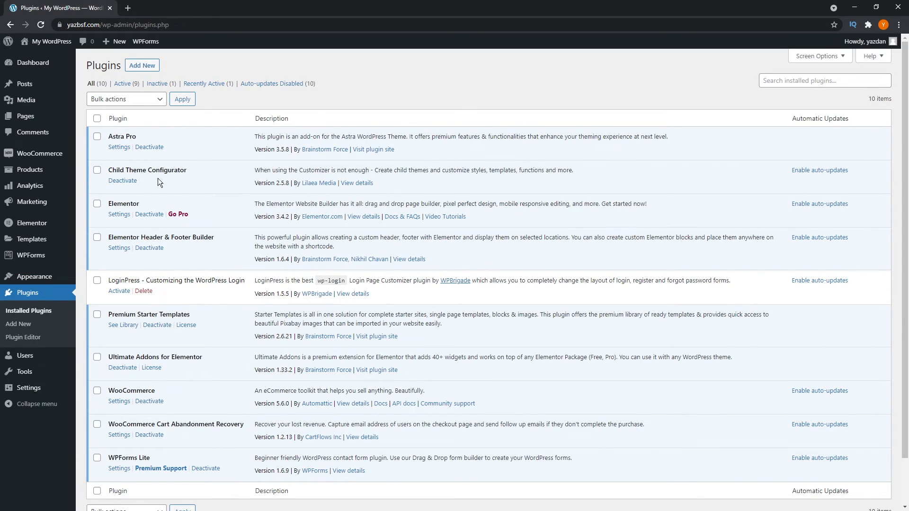
click(122, 179)
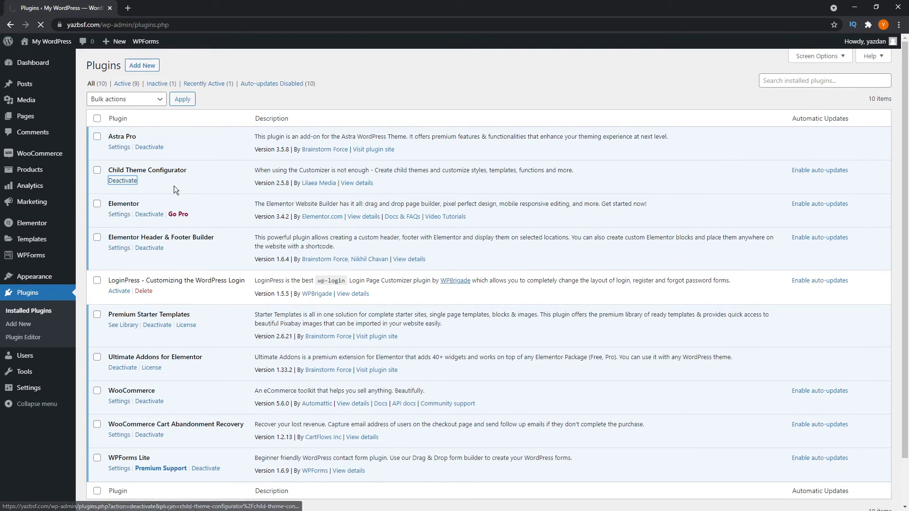
click(143, 210)
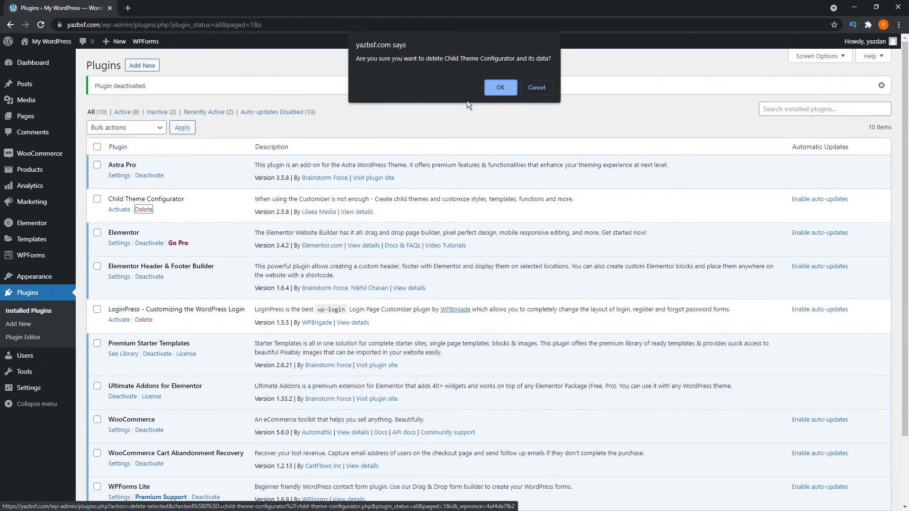
click(500, 87)
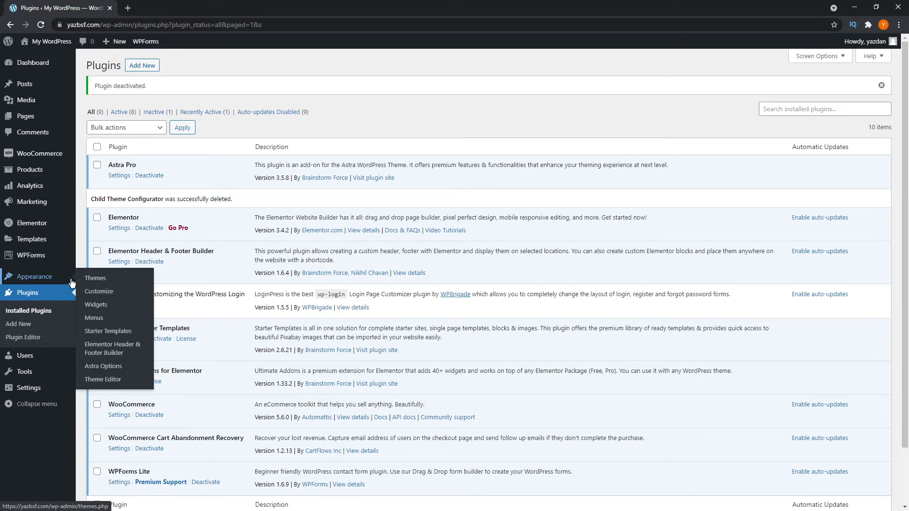
Return to the Themes page showing Astra Child still active
click(95, 278)
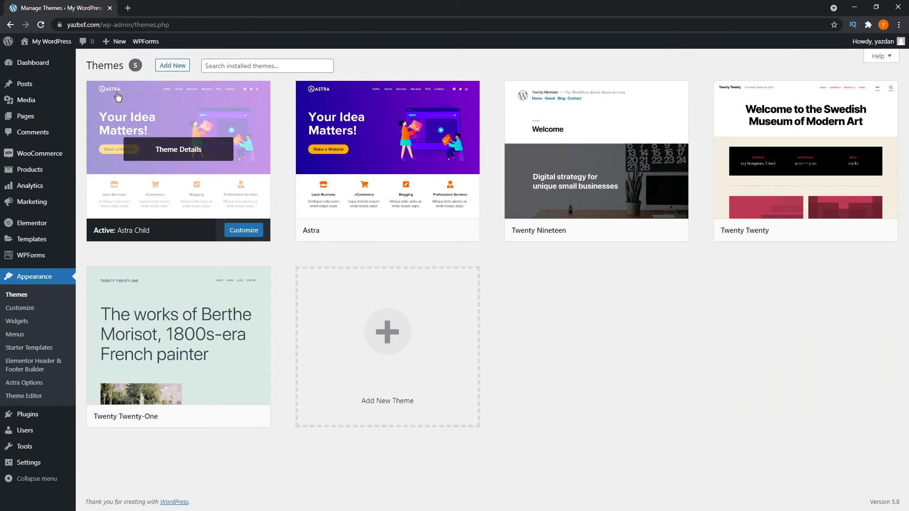
mouse_move(182, 260)
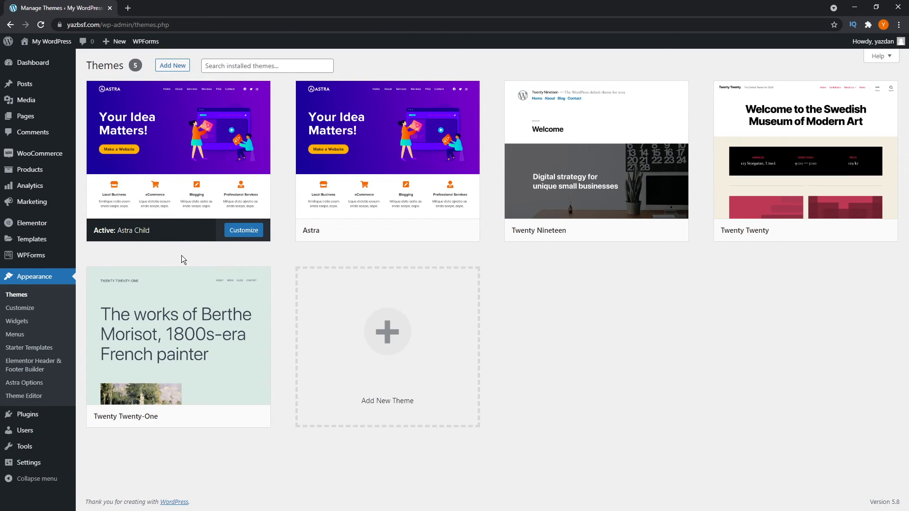